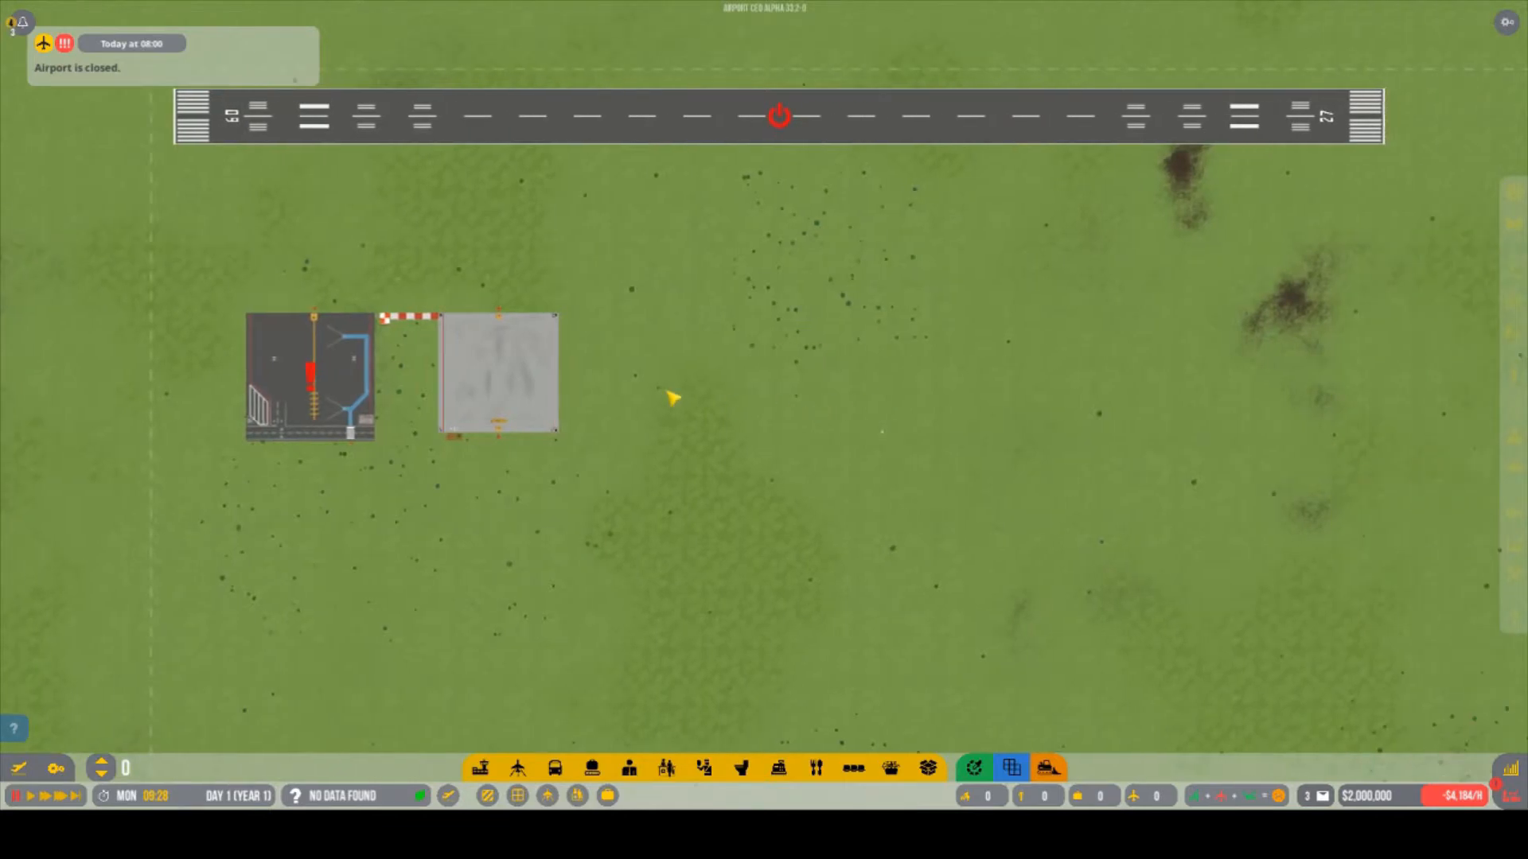
{"action": "mouse_move", "coordinate": [413, 383]}
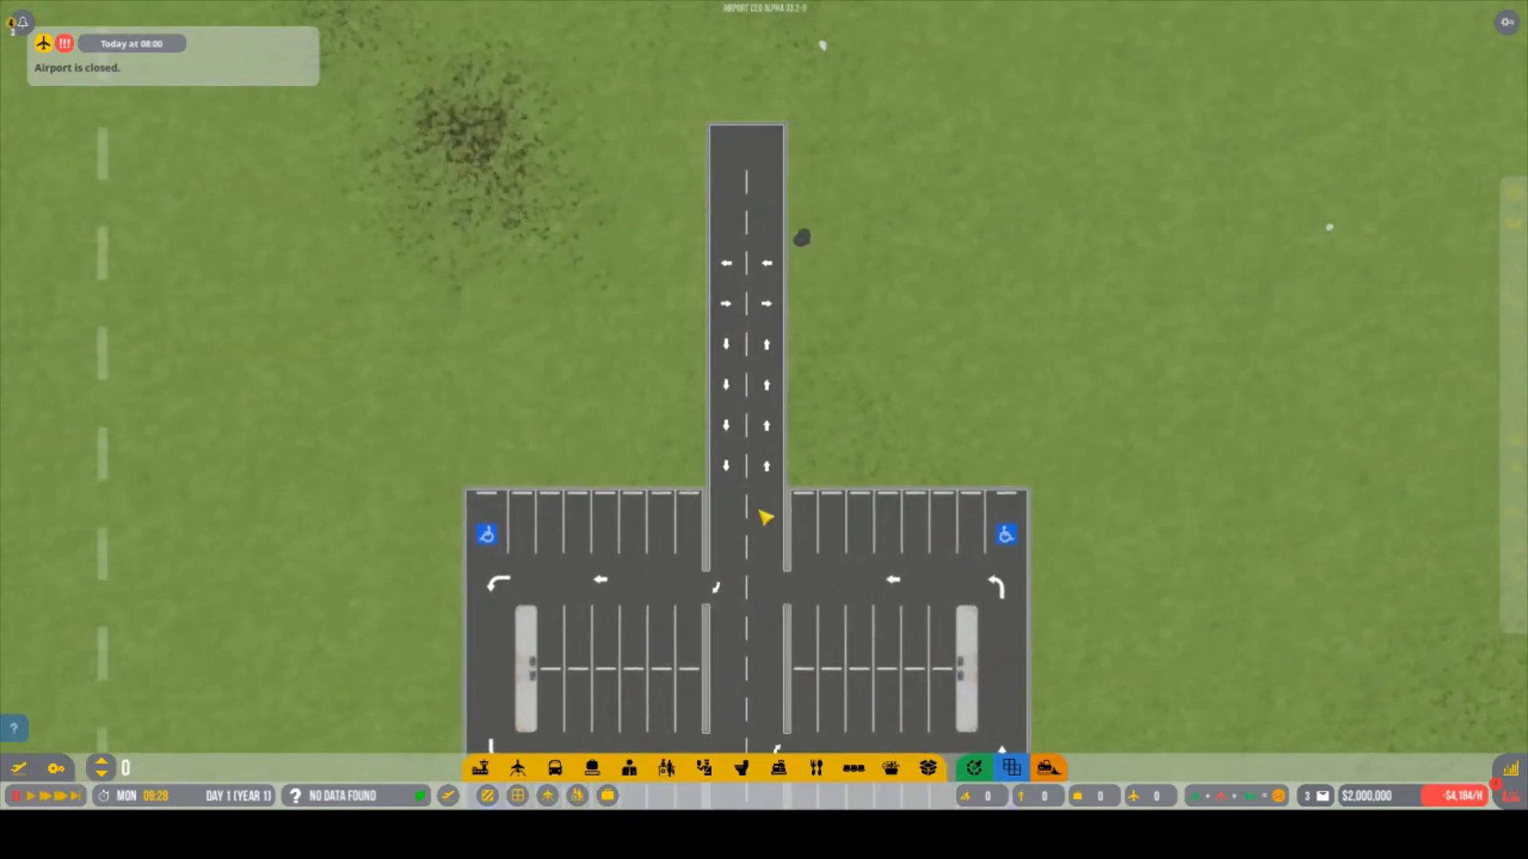
Open the Aircraft Infrastructure options and dismiss the jetway foundation warning with OK
{"action": "scroll", "scroll_direction": "down", "scroll_amount": 3}
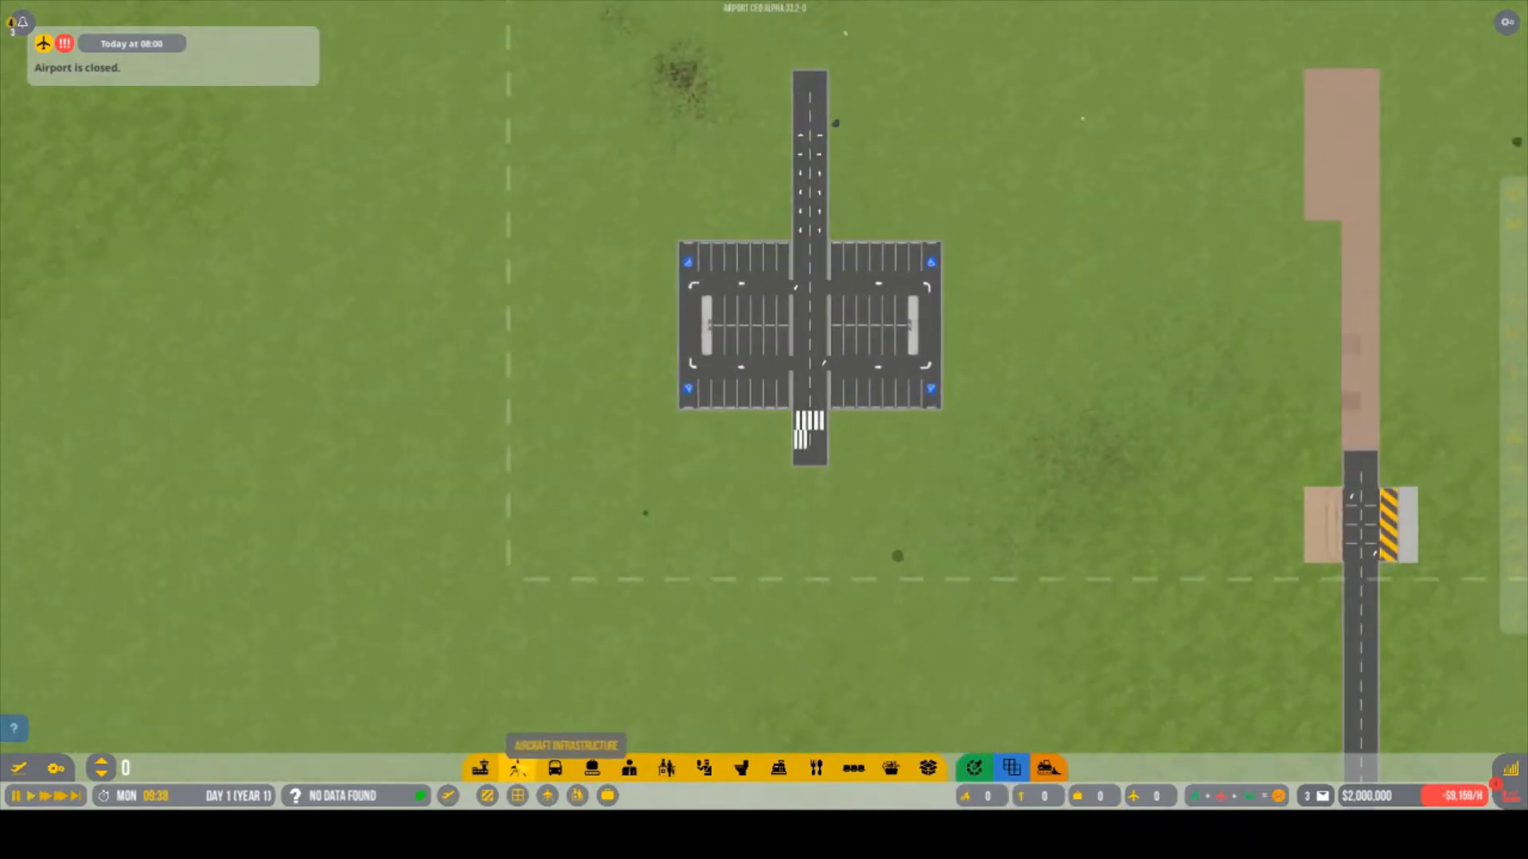
{"action": "left_click", "coordinate": [518, 769]}
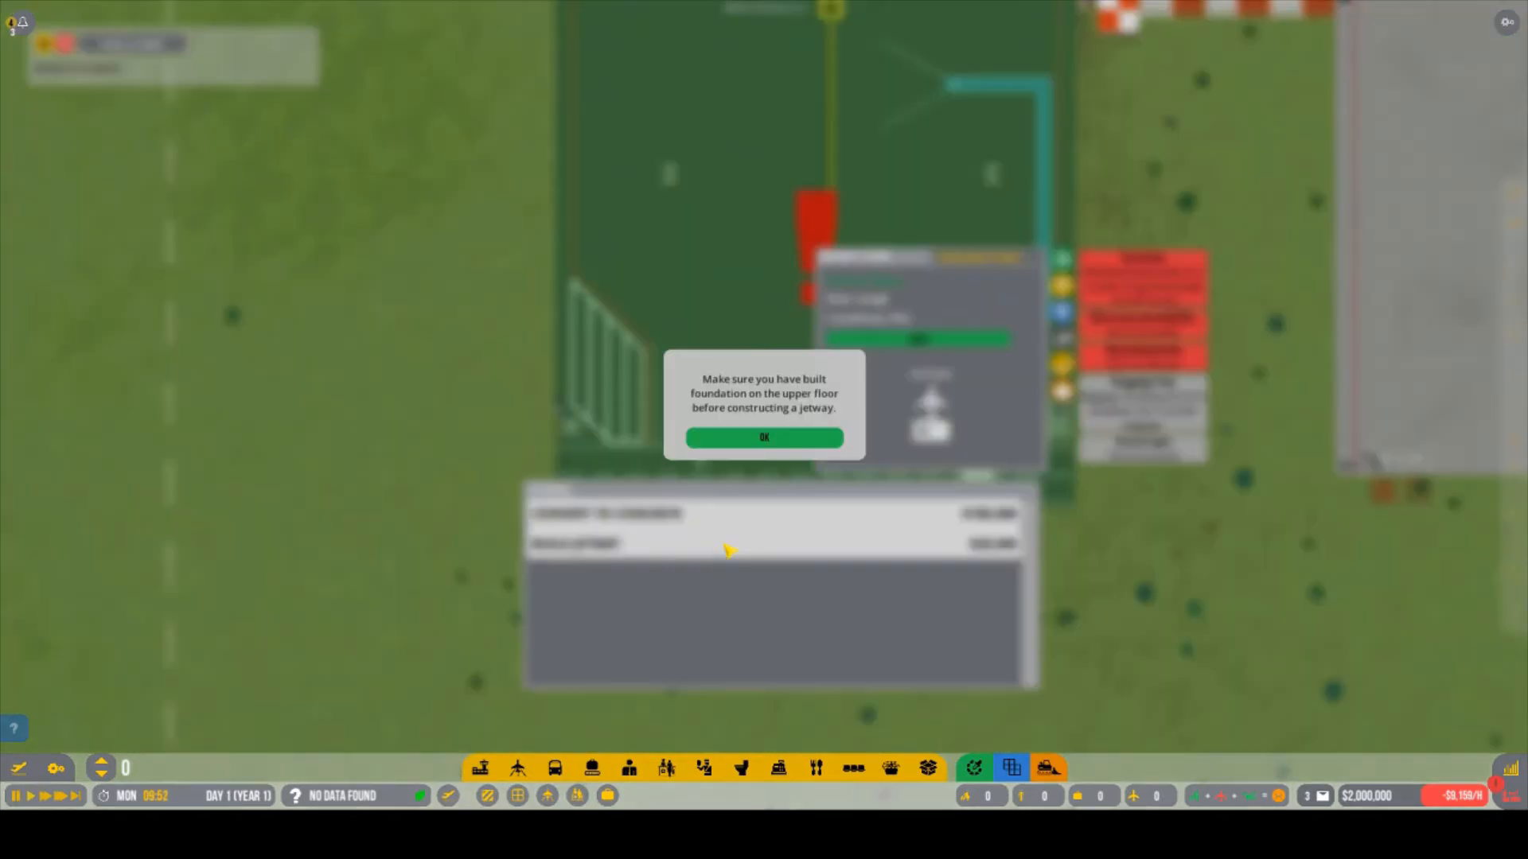
{"action": "left_click", "coordinate": [764, 436]}
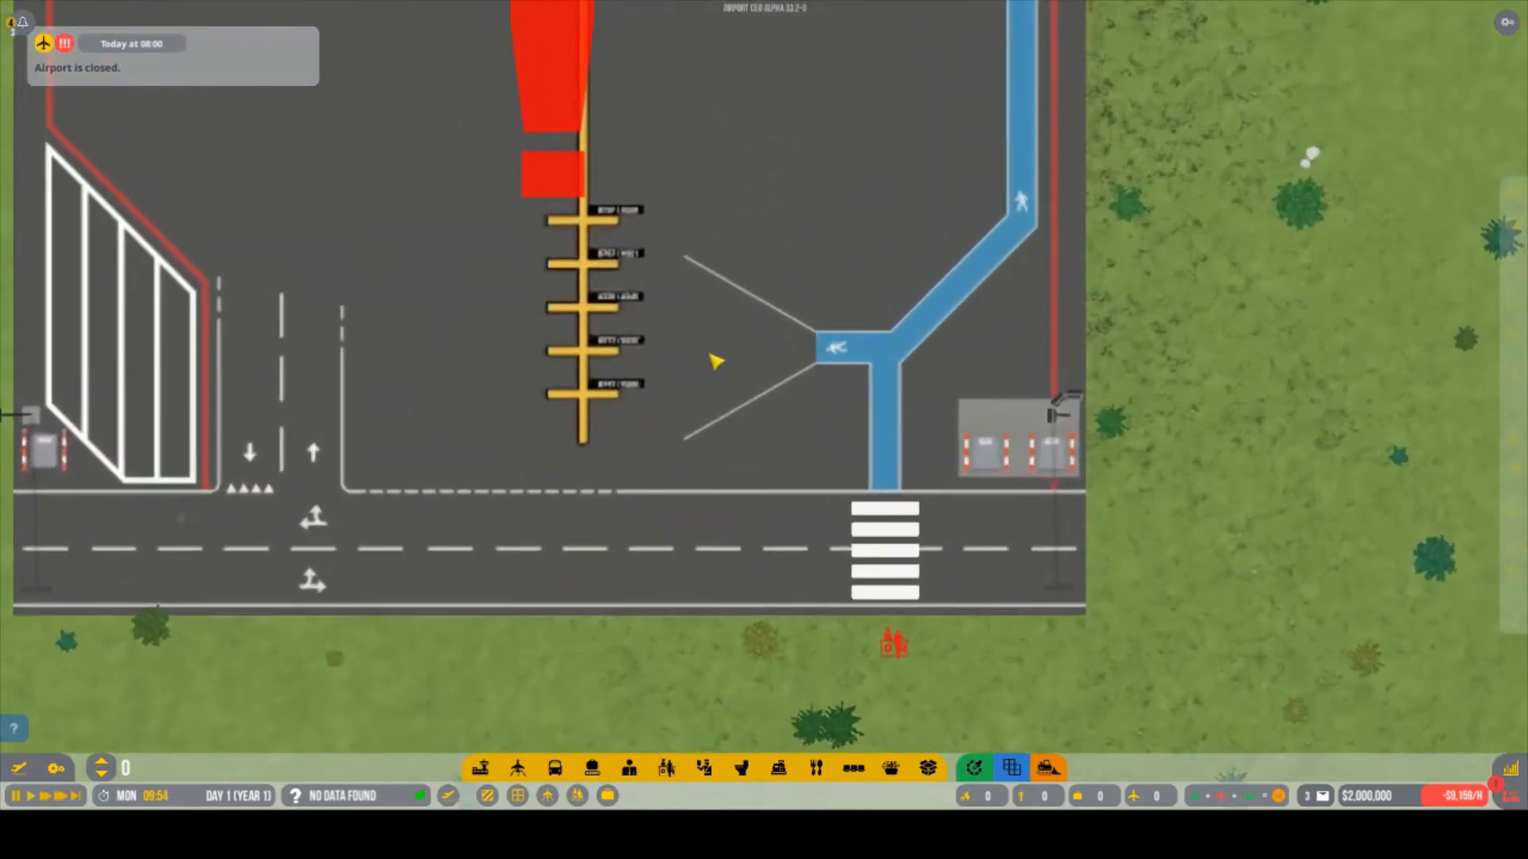
{"action": "mouse_move", "coordinate": [865, 424]}
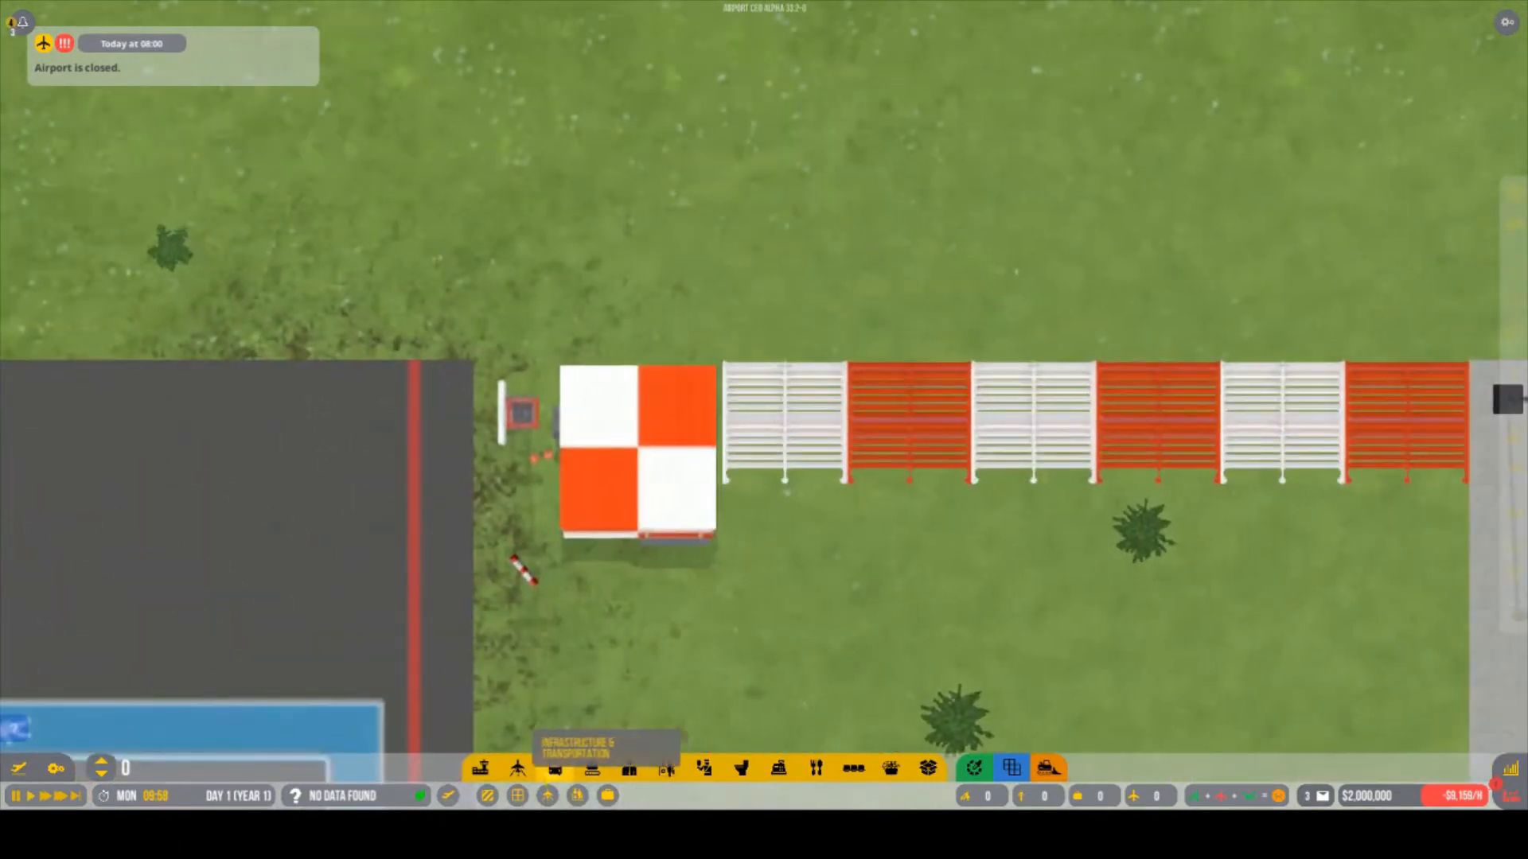
Preview the Small and Medium Airport Utility Building variations under Aircraft Infrastructure
{"action": "left_click", "coordinate": [518, 768]}
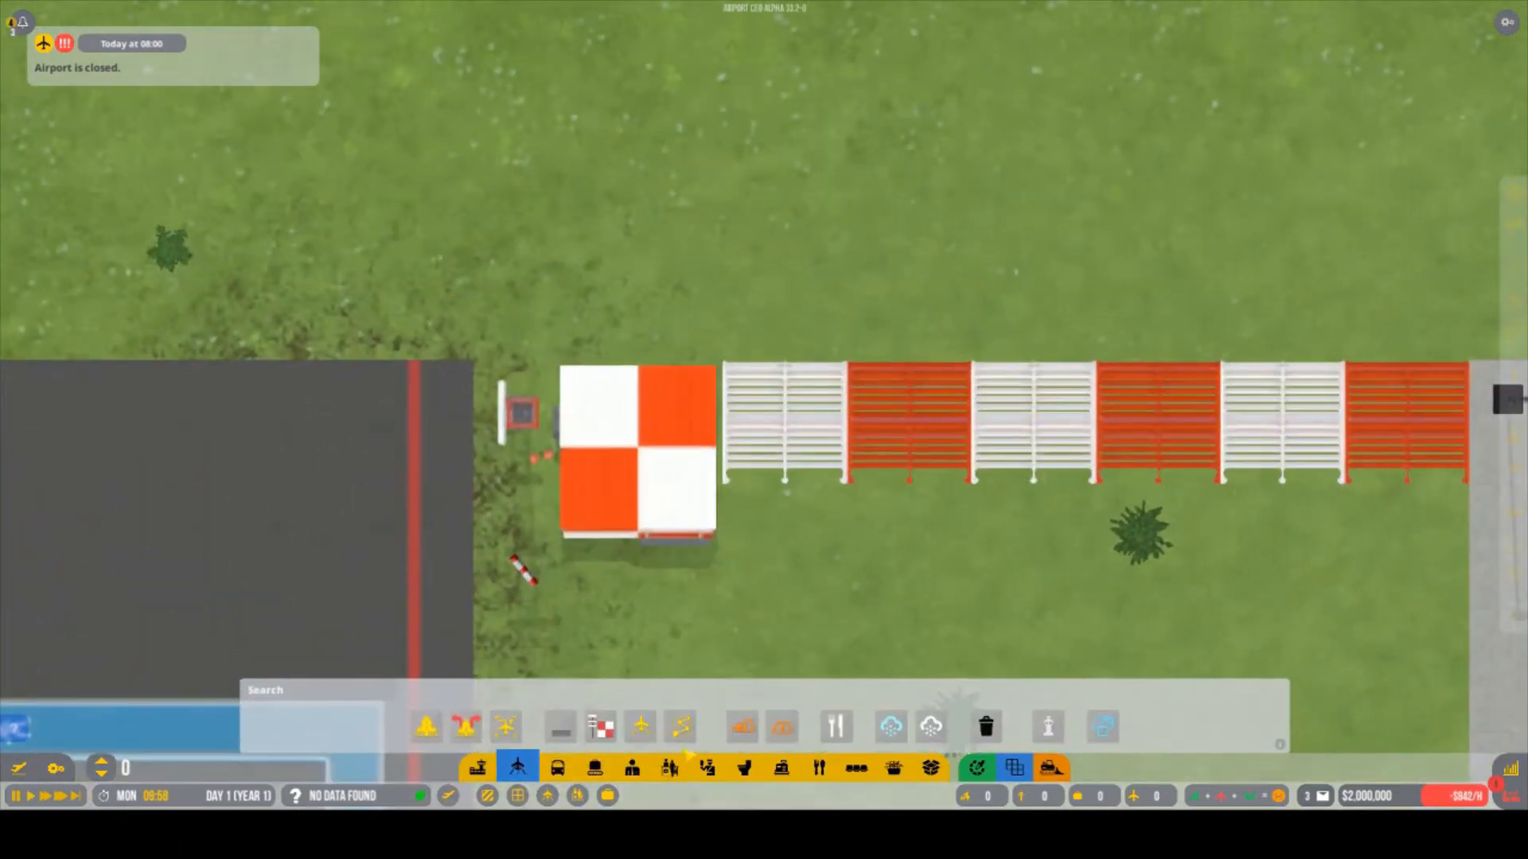
{"action": "left_click", "coordinate": [600, 726]}
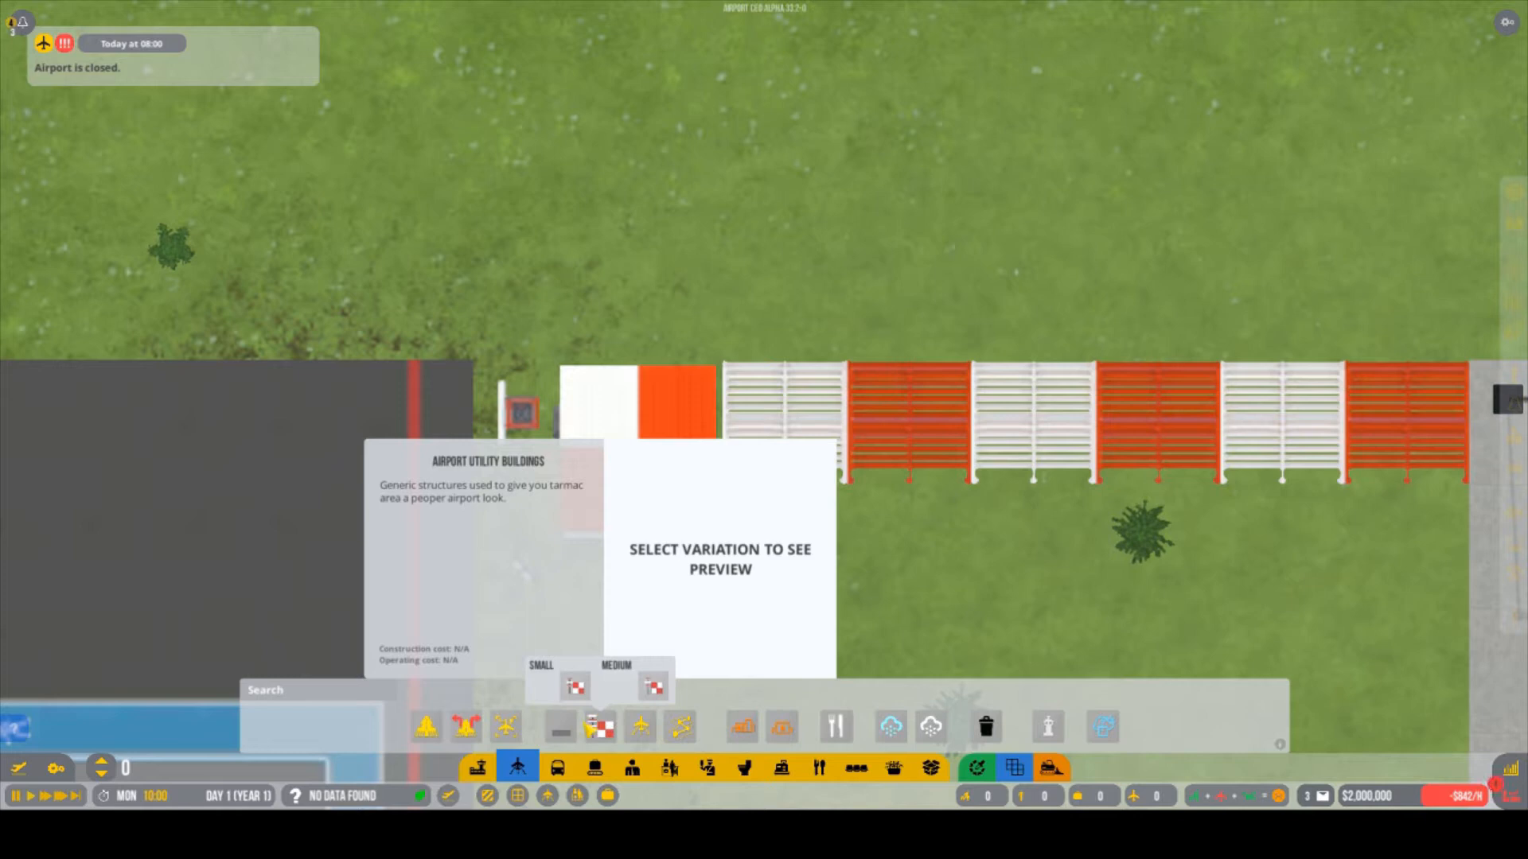
{"action": "left_click", "coordinate": [575, 686]}
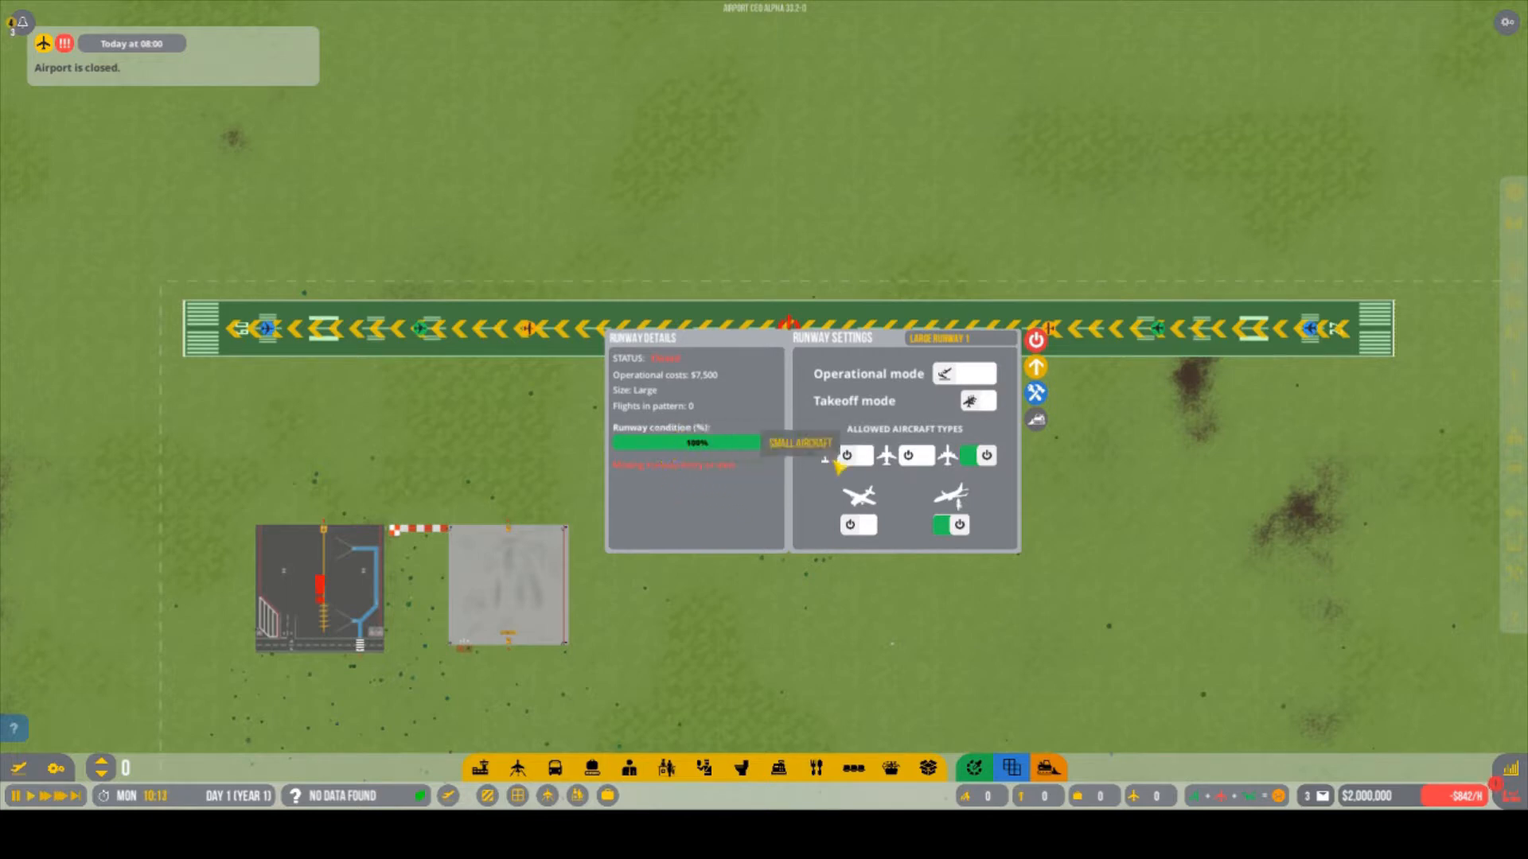
{"action": "mouse_move", "coordinate": [950, 500]}
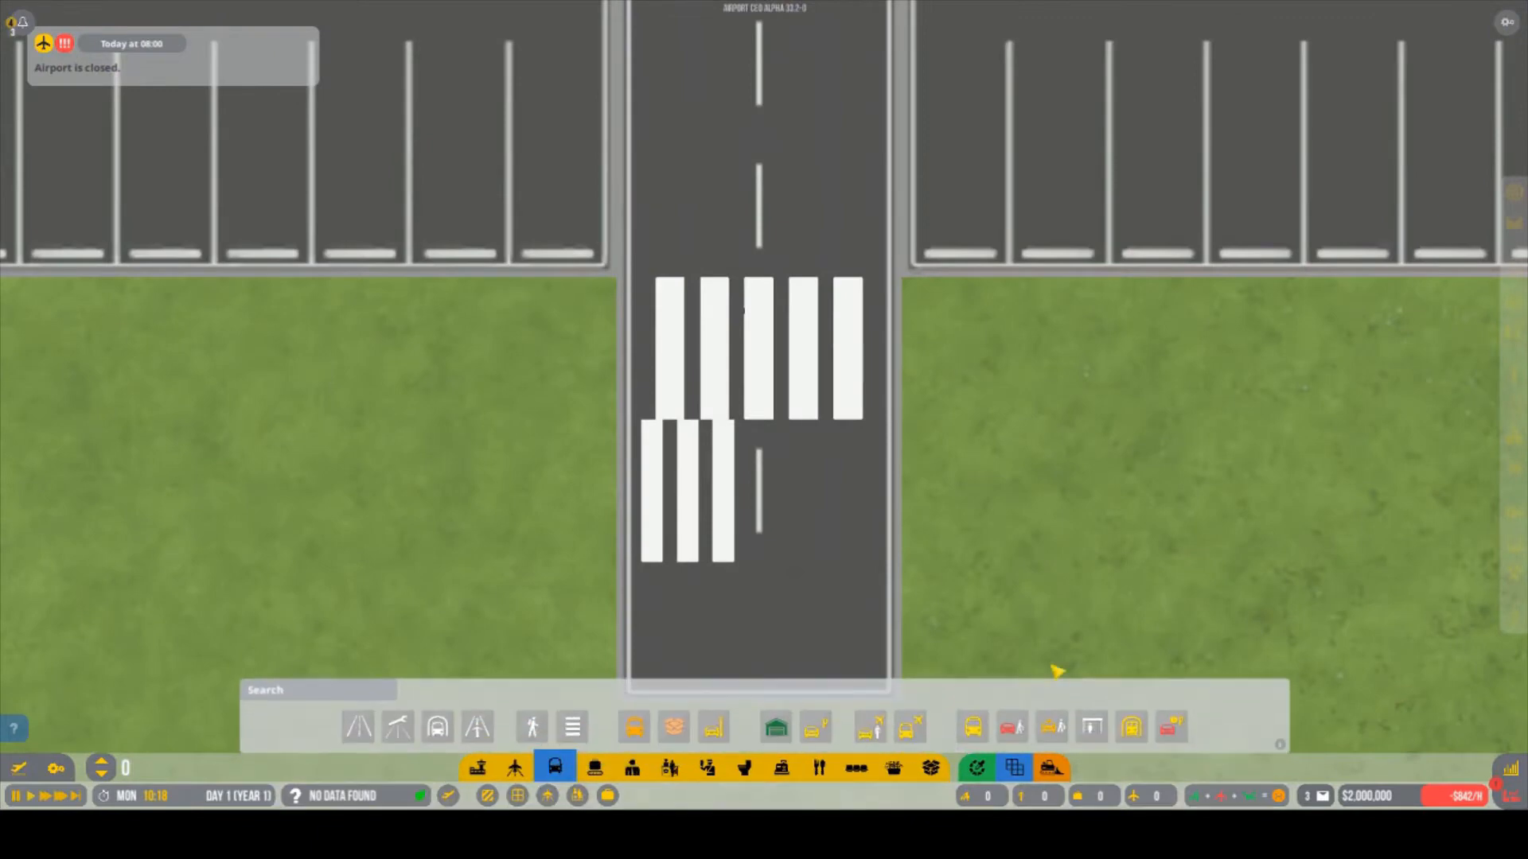
Choose Crosswalk in the road section to see its Small and Medium sizes
{"action": "left_click", "coordinate": [573, 726]}
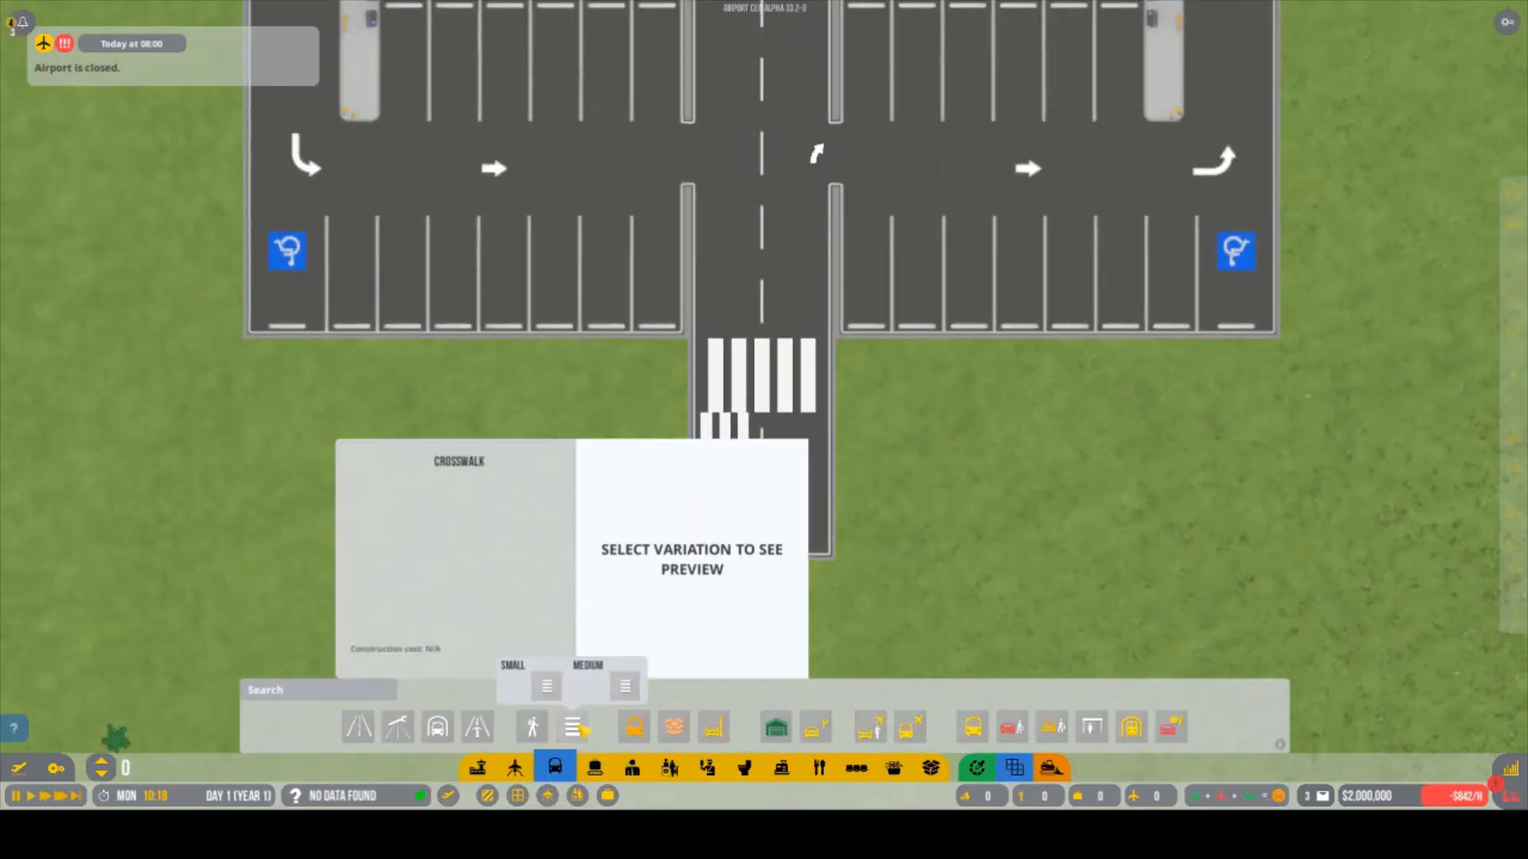
{"action": "left_click", "coordinate": [546, 685]}
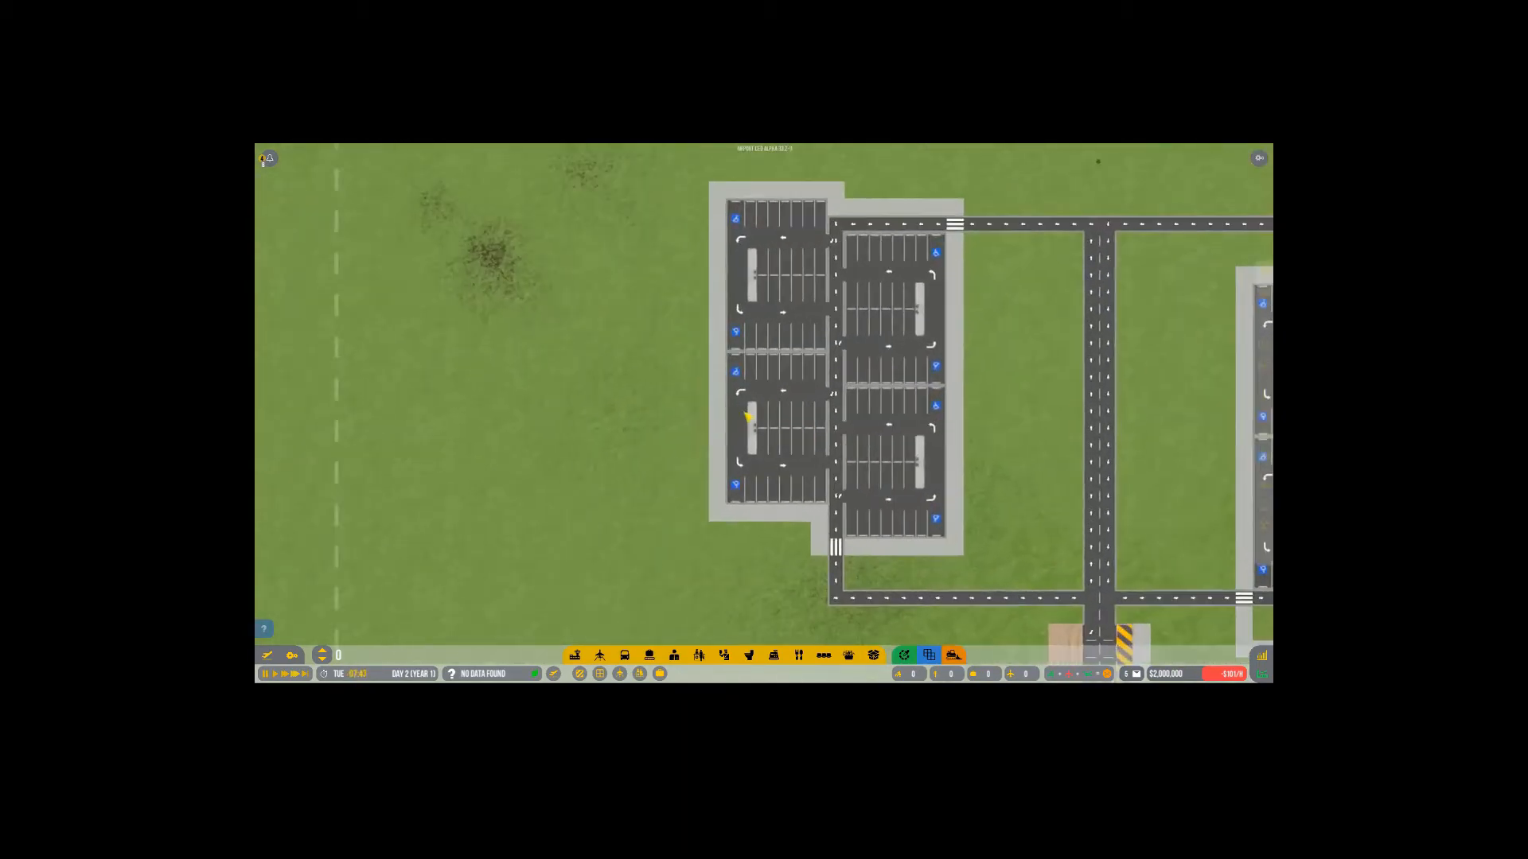
{"action": "scroll", "scroll_direction": "down", "scroll_amount": 3}
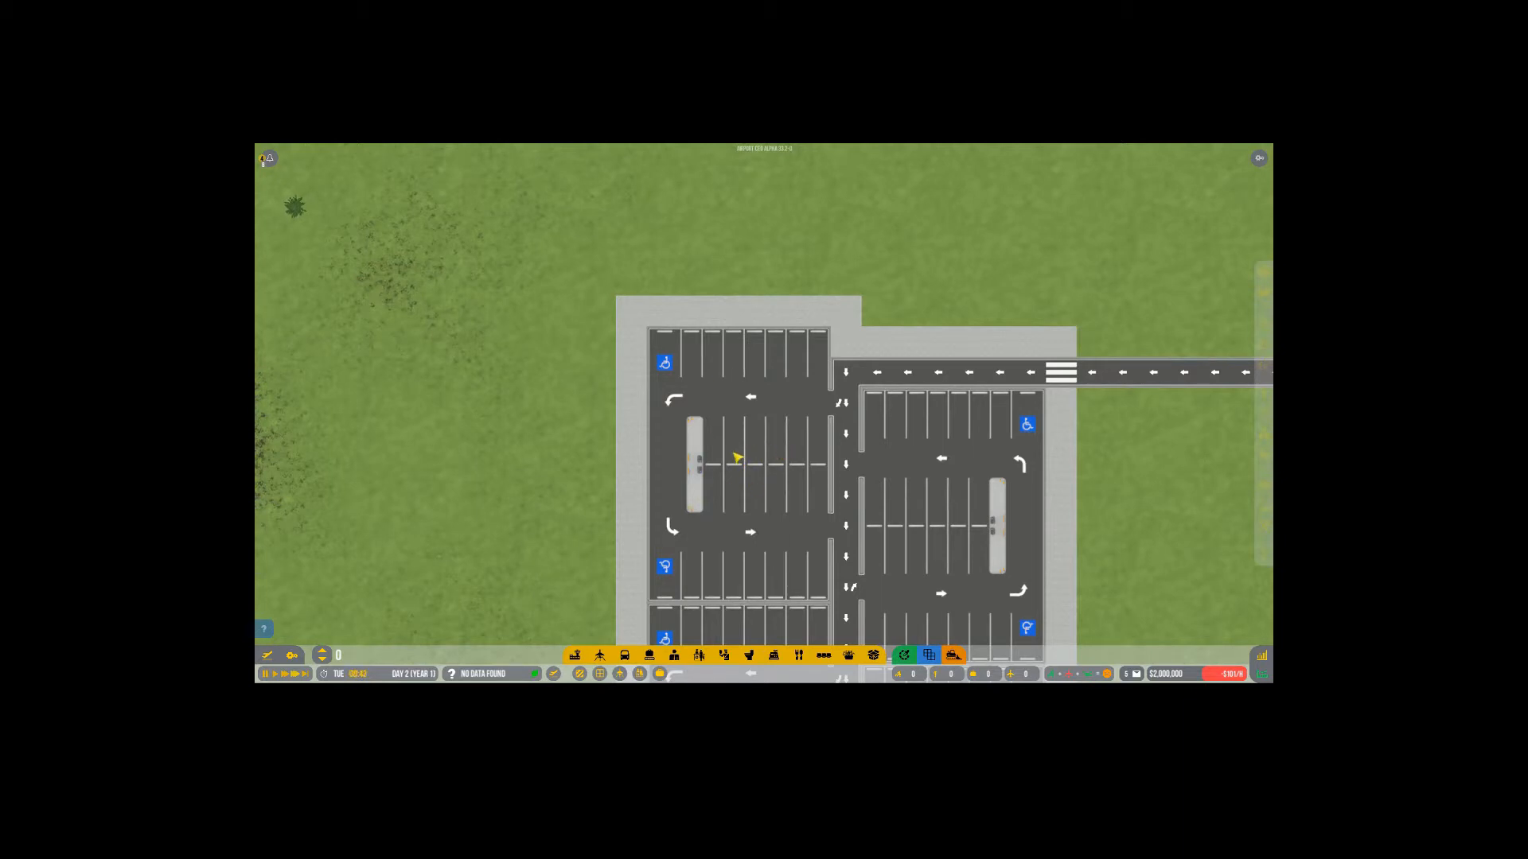
{"action": "left_click", "coordinate": [741, 459]}
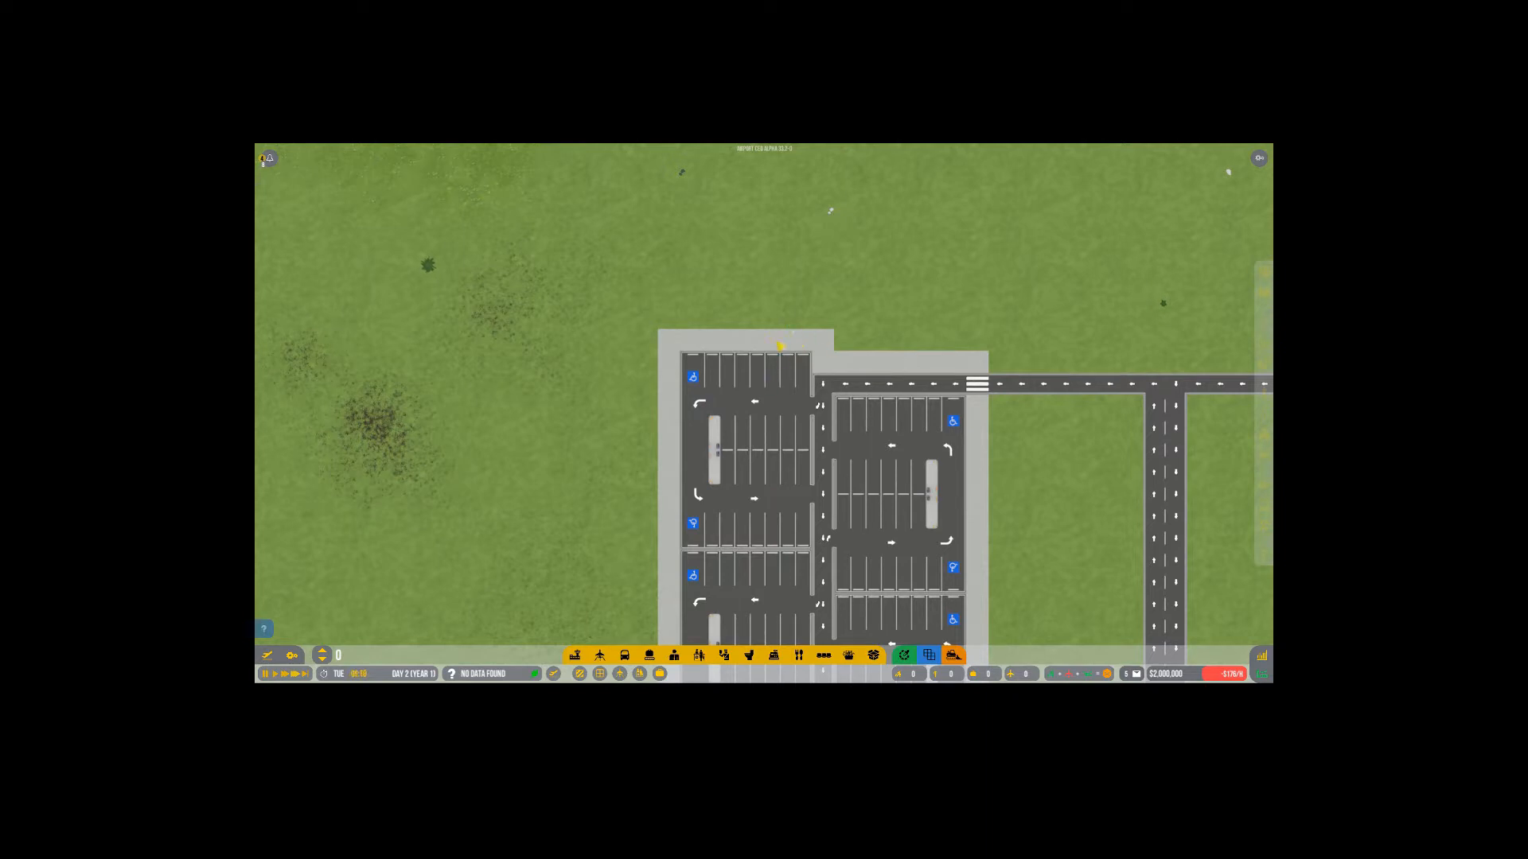
{"action": "scroll", "scroll_direction": "down", "scroll_amount": 3}
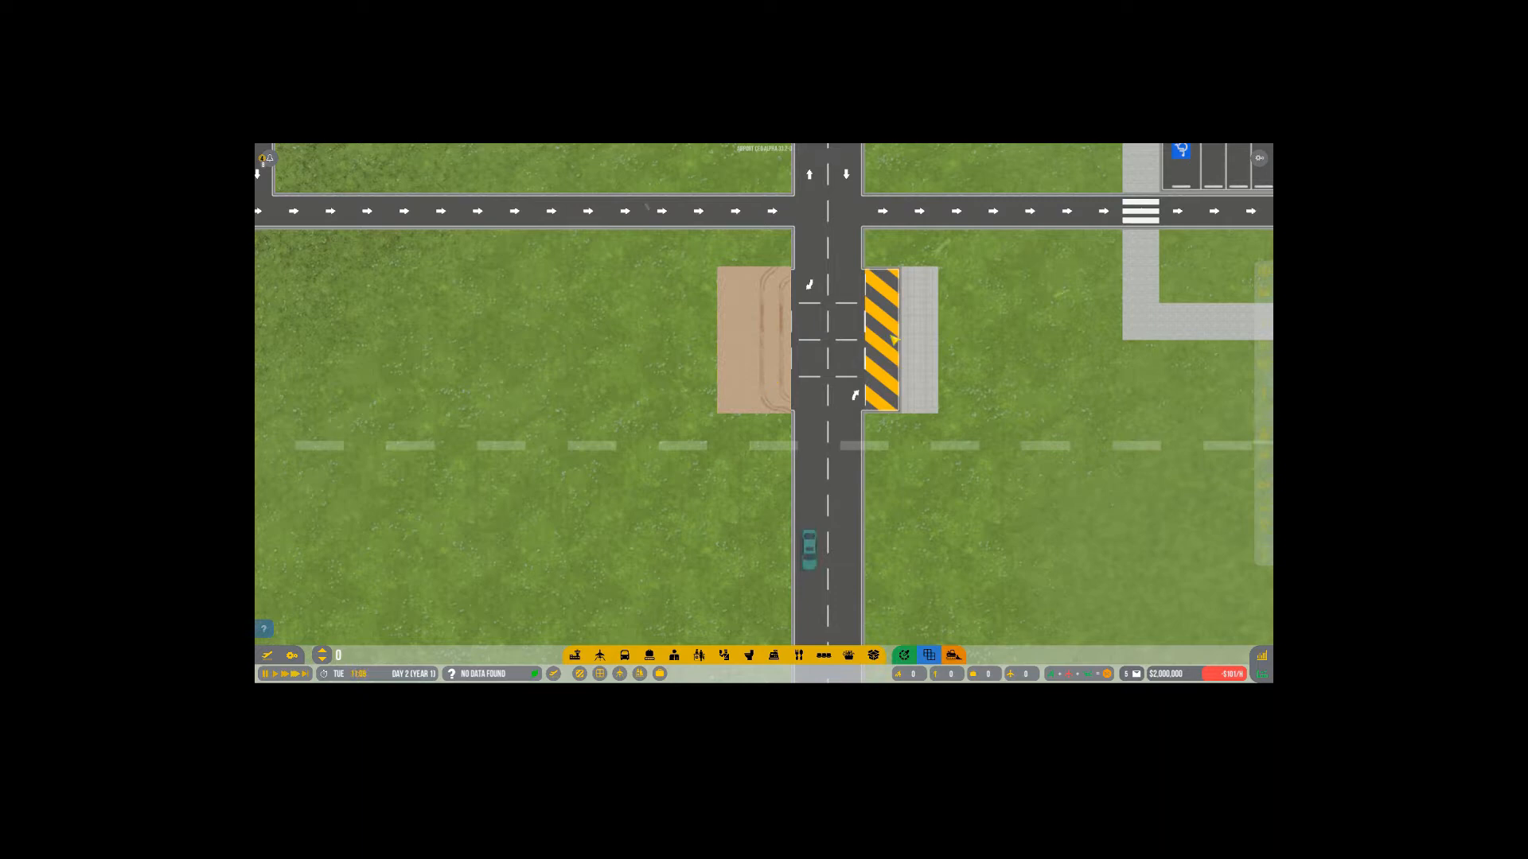
Open the transit structure's info panel showing current queuers and vehicle entry side
{"action": "left_click", "coordinate": [884, 336]}
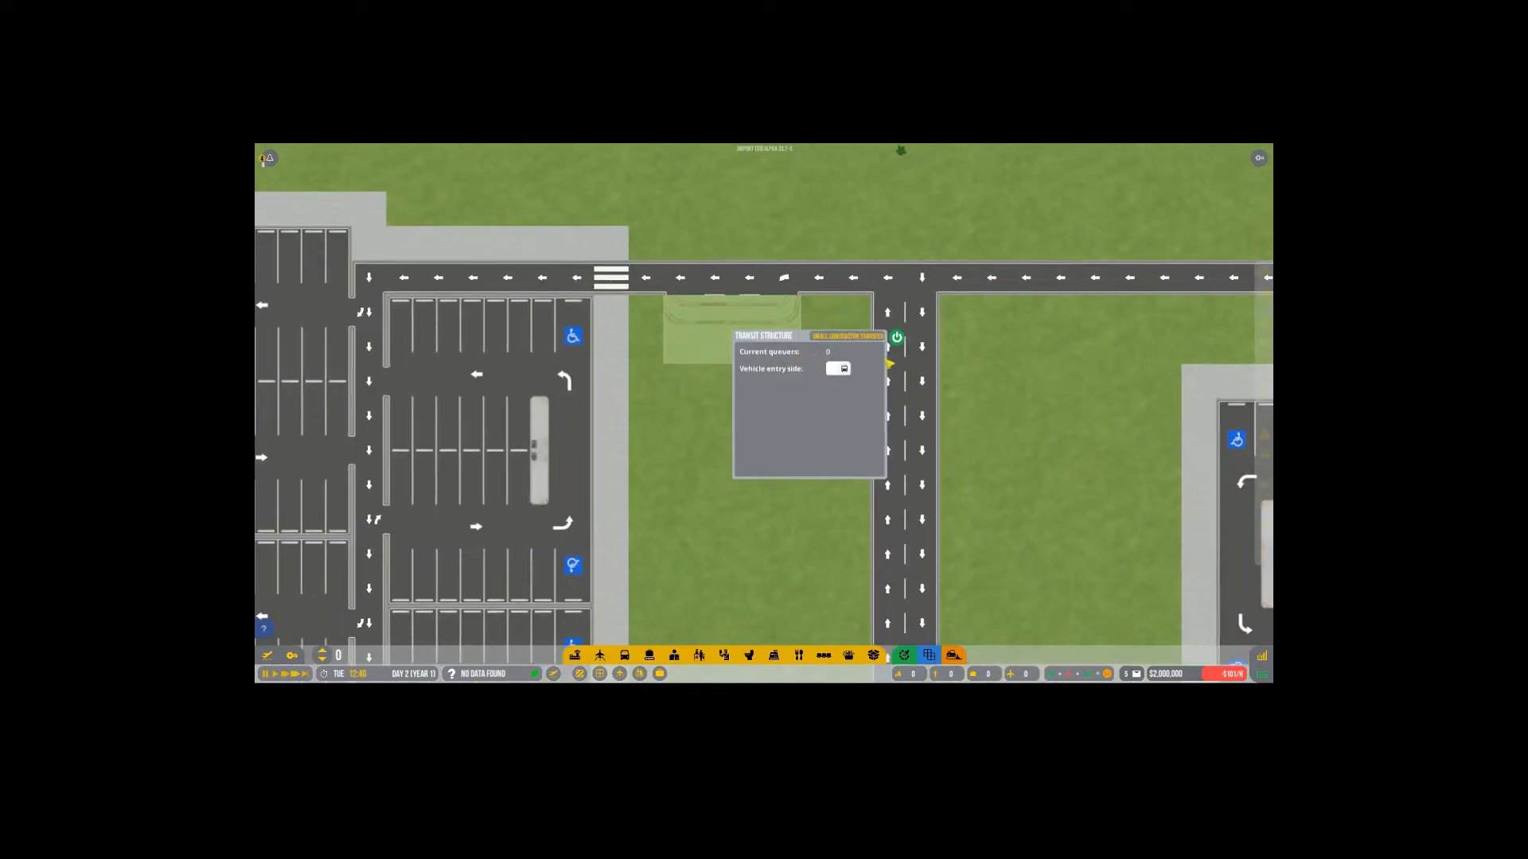
{"action": "left_click", "coordinate": [895, 337]}
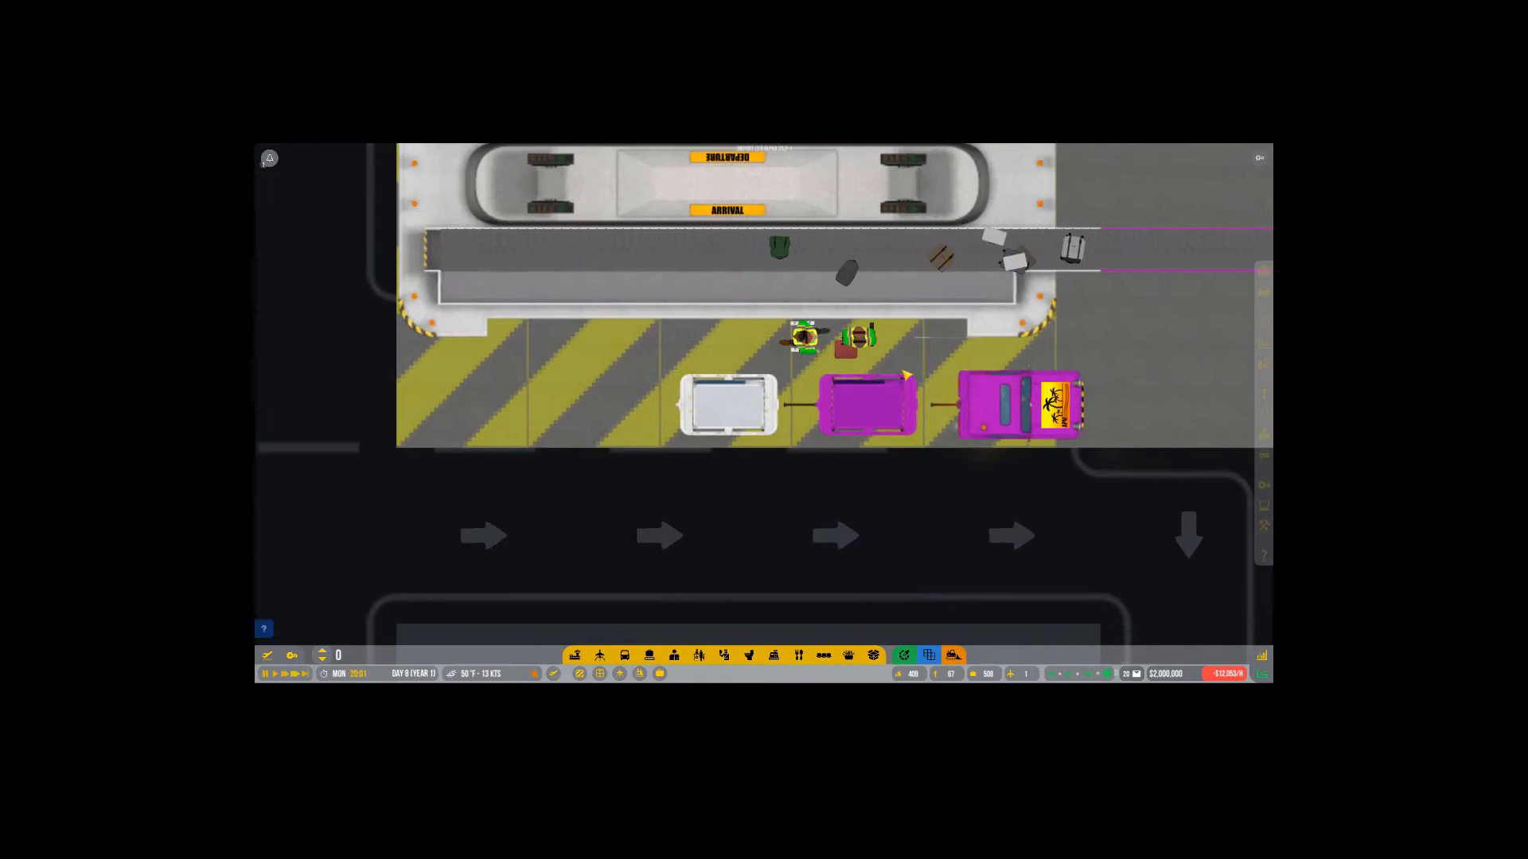
{"action": "scroll", "scroll_direction": "down", "scroll_amount": 3}
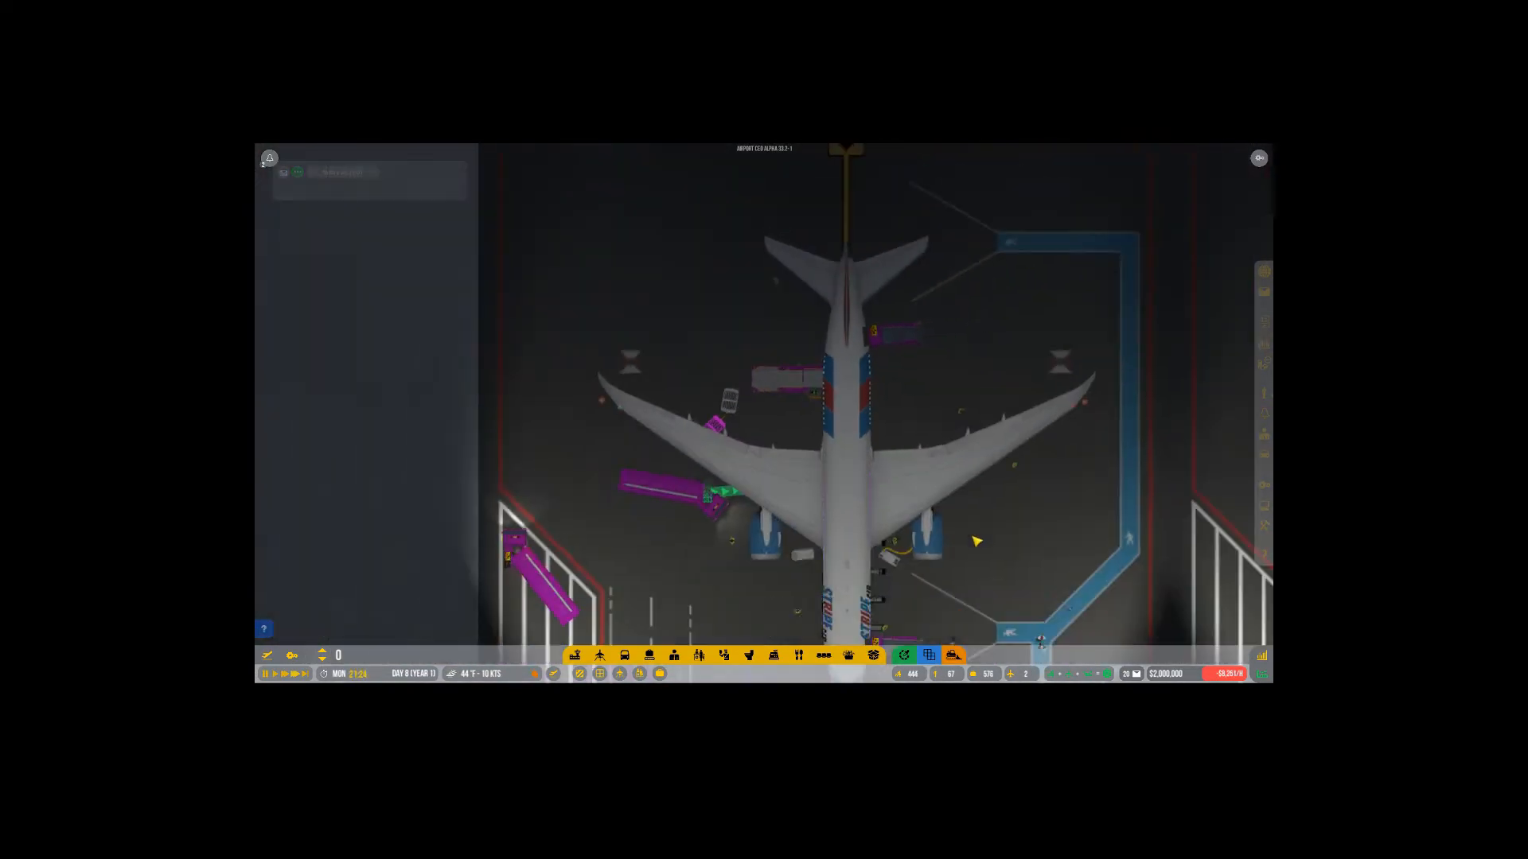
{"action": "scroll", "scroll_direction": "down", "scroll_amount": 3}
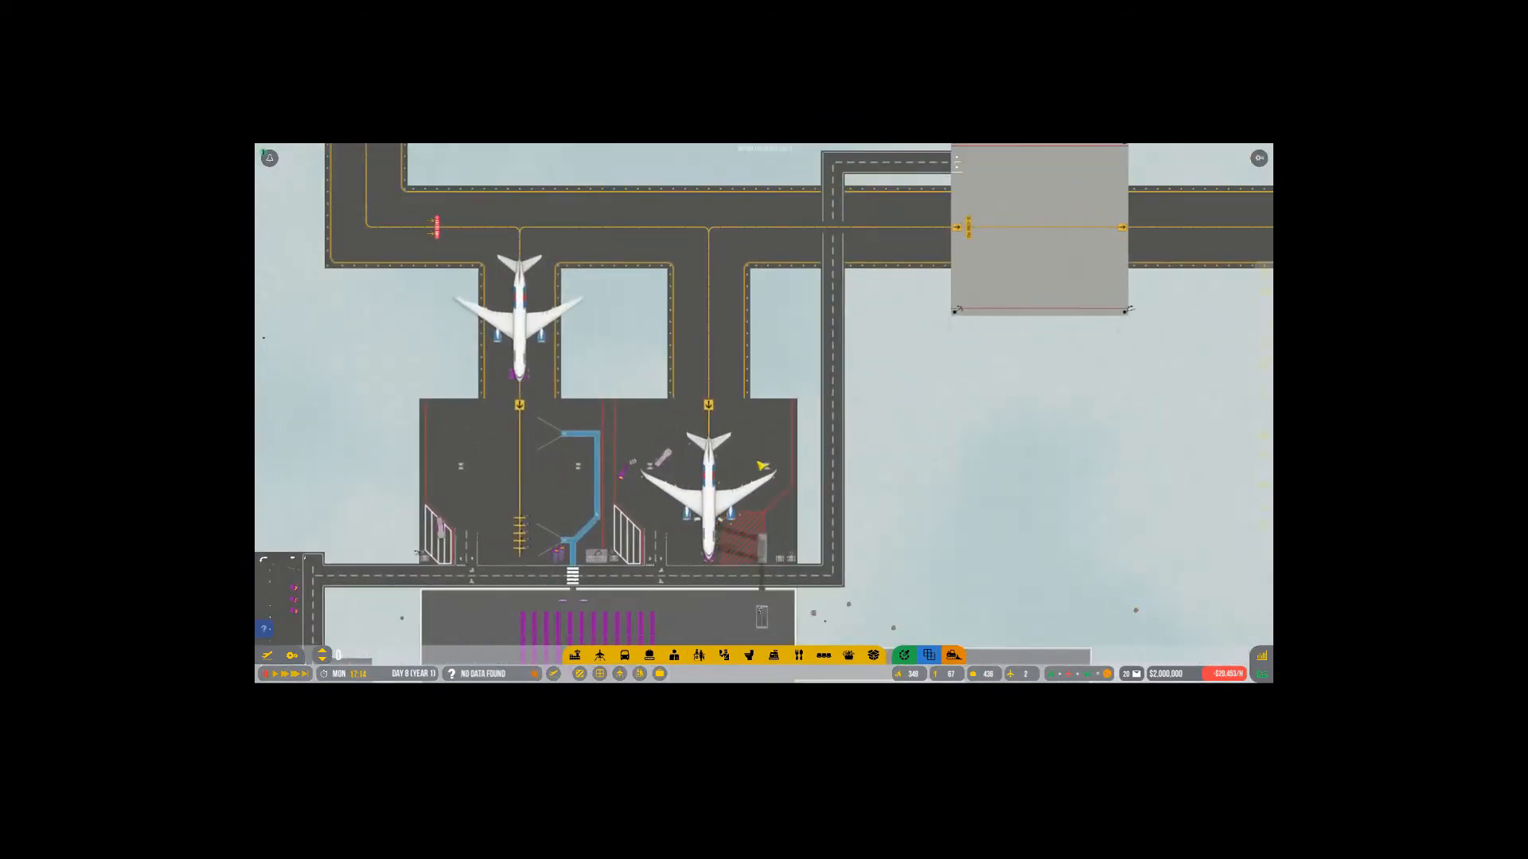
Move to the long runway and open its Runway Details and Settings panel
{"action": "scroll", "scroll_direction": "down", "scroll_amount": 3}
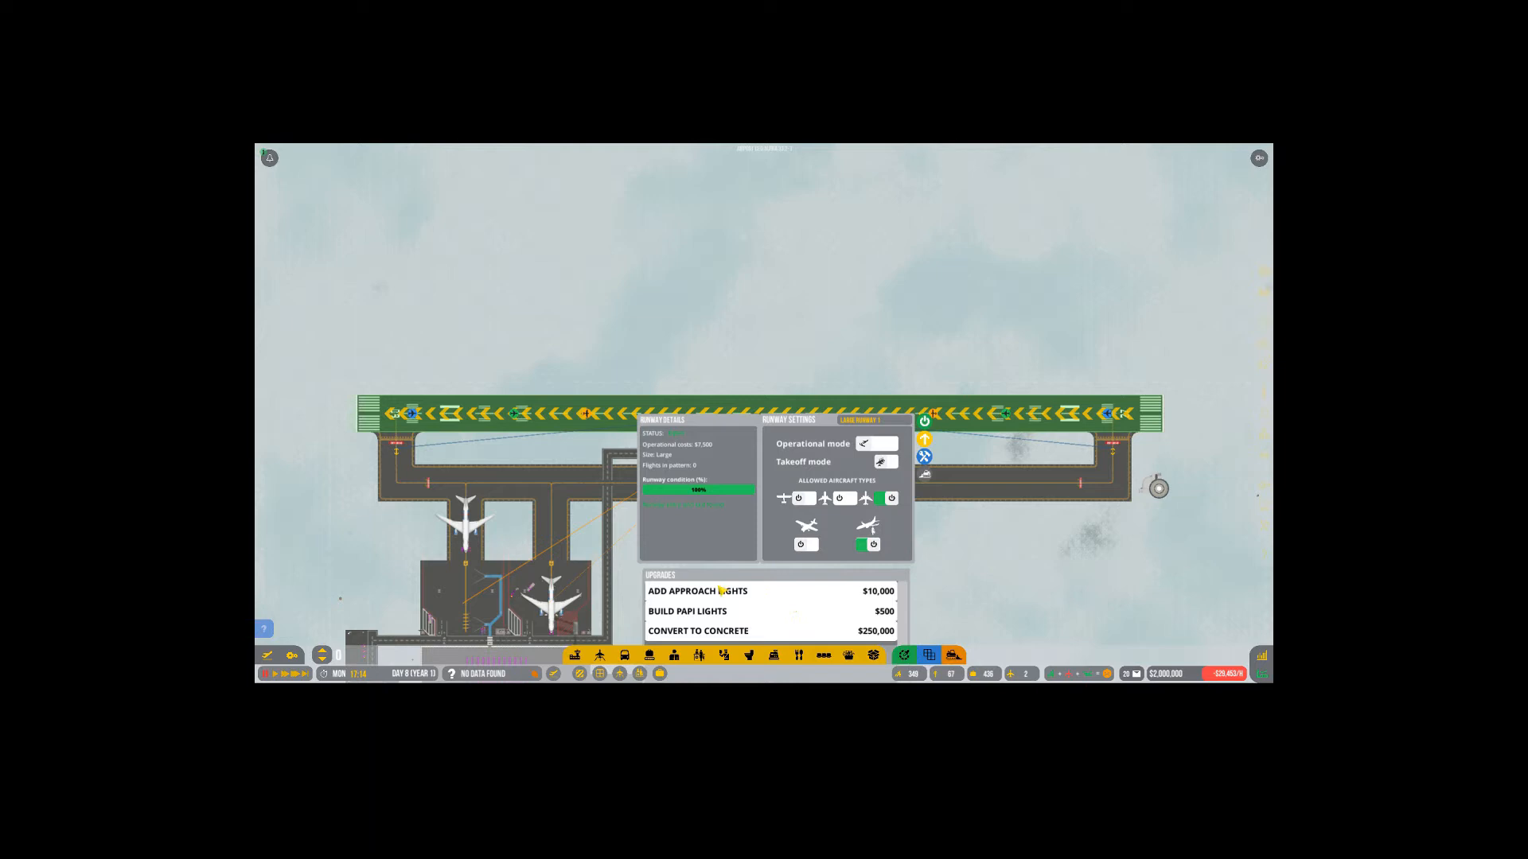
Choose the Aircraft Infrastructure category from the build menu
{"action": "left_click", "coordinate": [697, 591]}
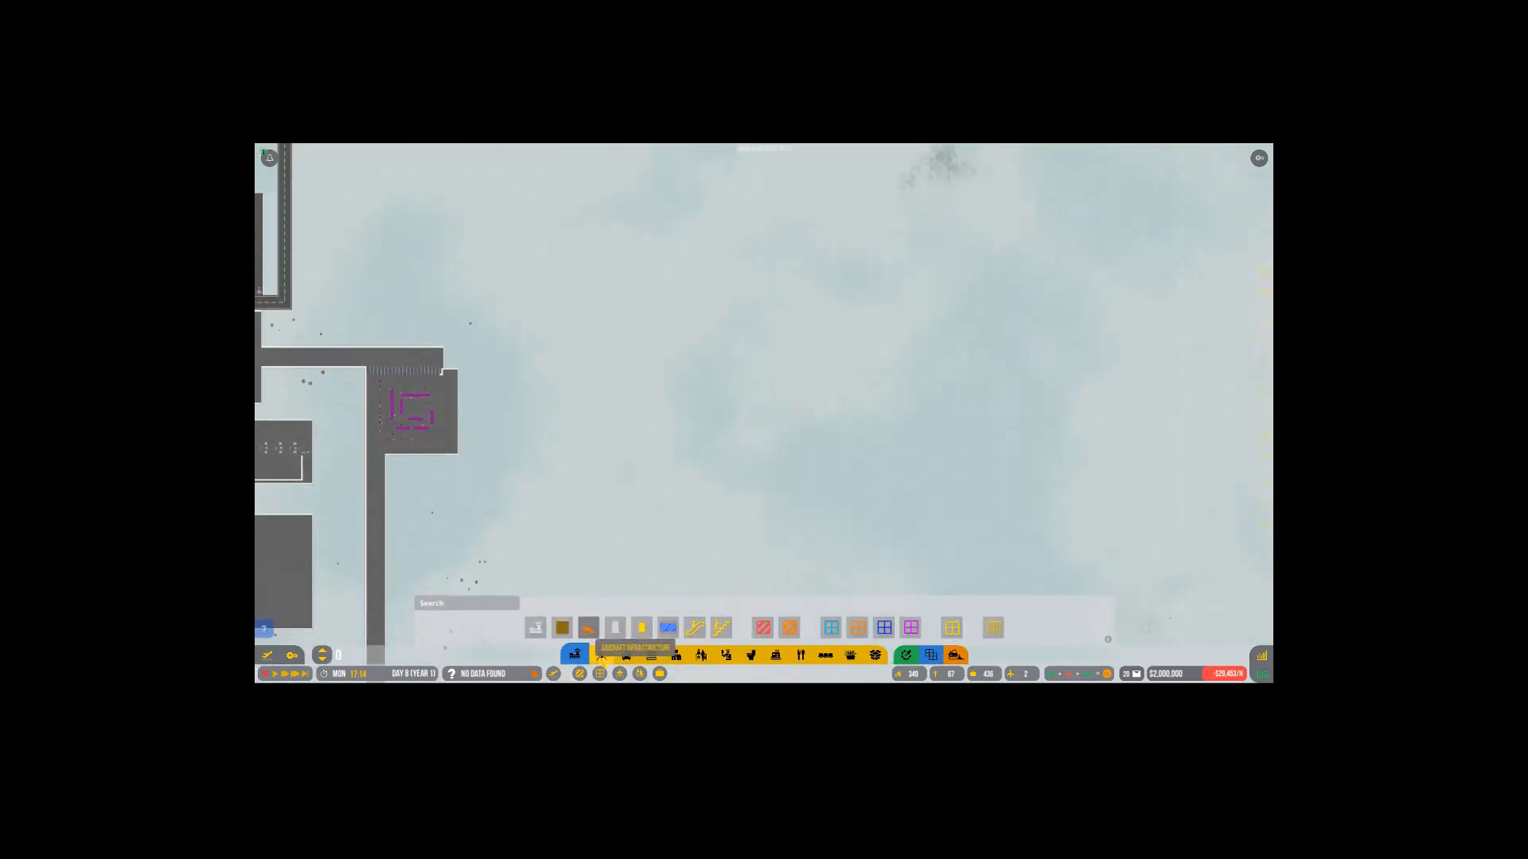
Select the medium aircraft stand and place it on the empty ground
{"action": "left_click", "coordinate": [575, 655]}
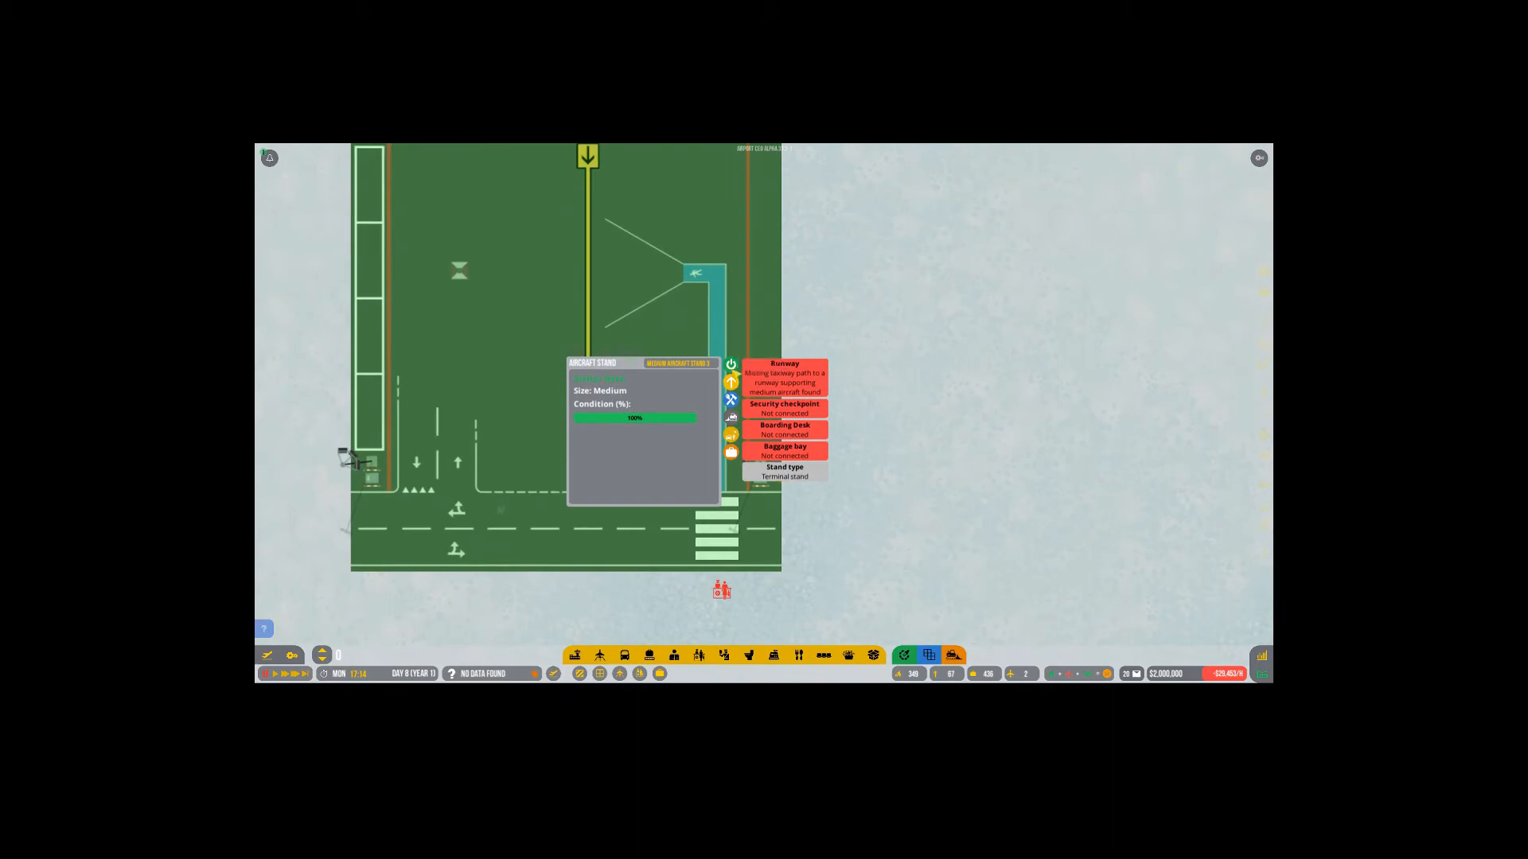
{"action": "left_click", "coordinate": [730, 380]}
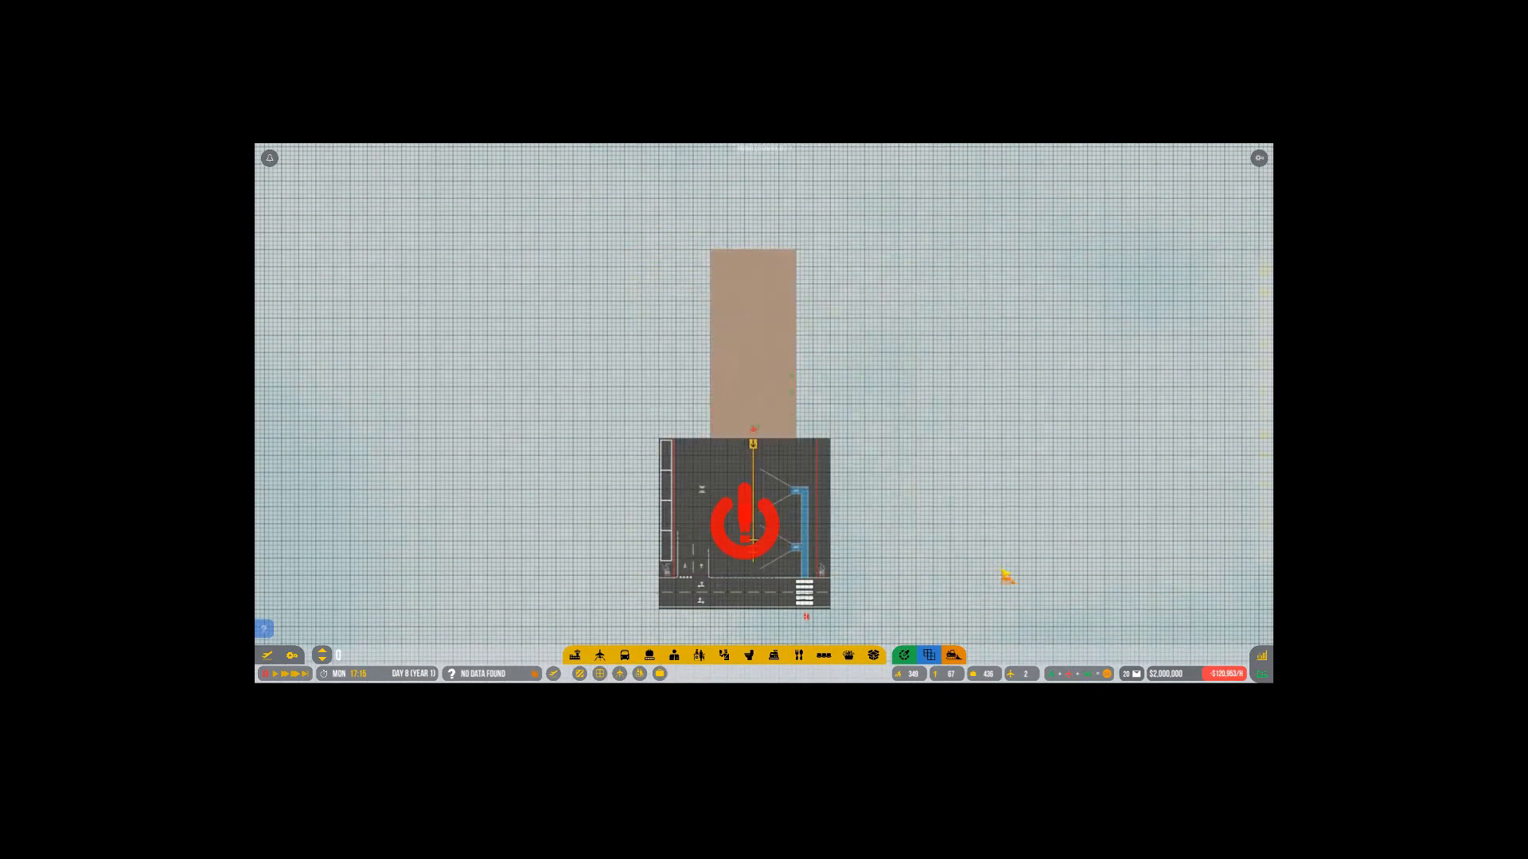
Open the Flight Planner listing flights SA803, SA375, SA286, SA672, SA912 and SA751
{"action": "left_click", "coordinate": [745, 516]}
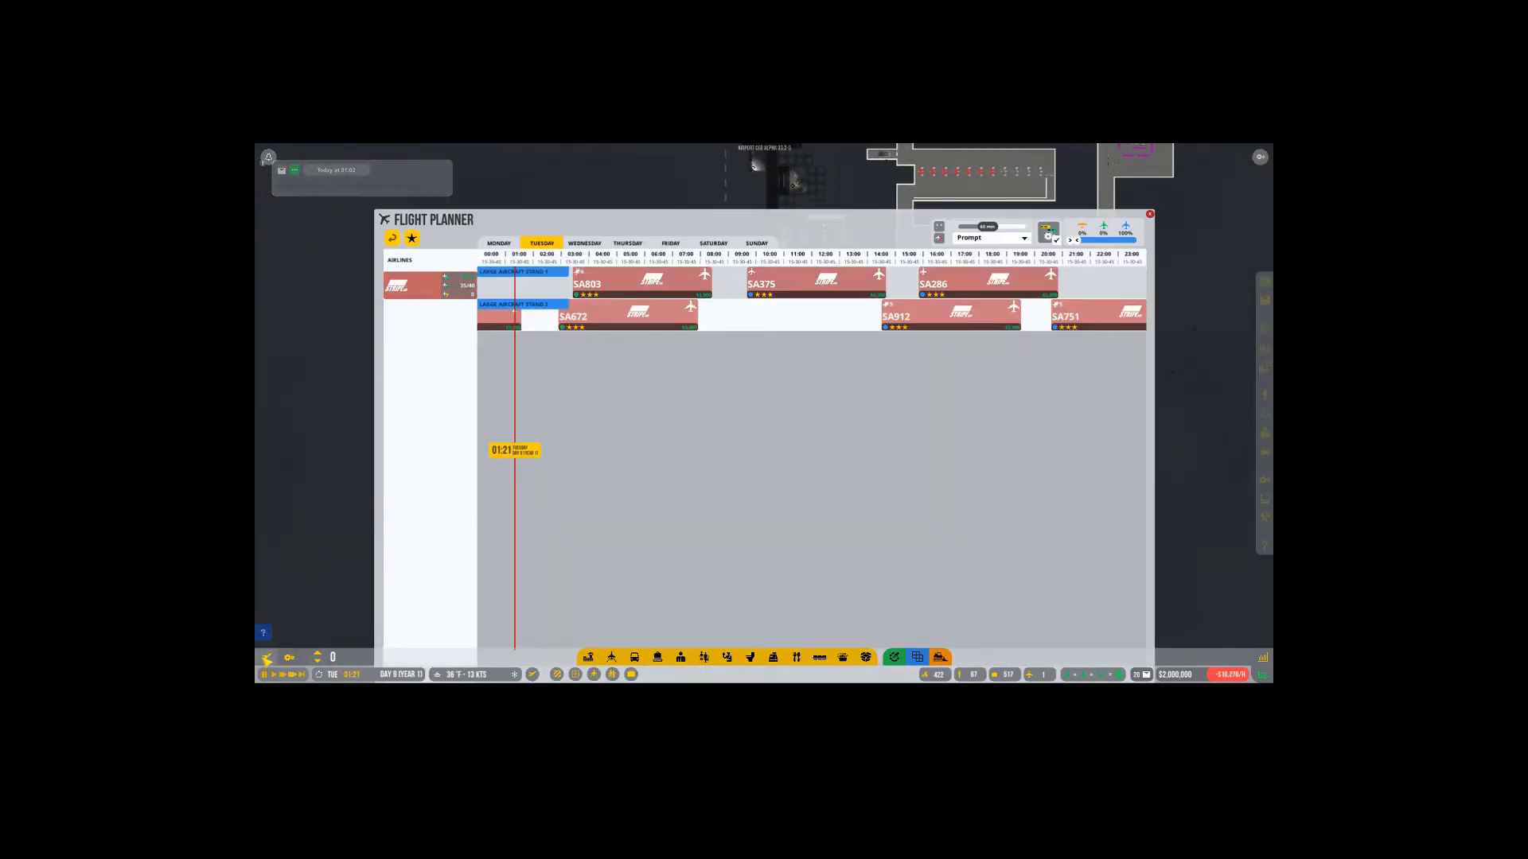
Close the Flight Planner window to get back to the night-time airport view
{"action": "left_click", "coordinate": [1148, 213]}
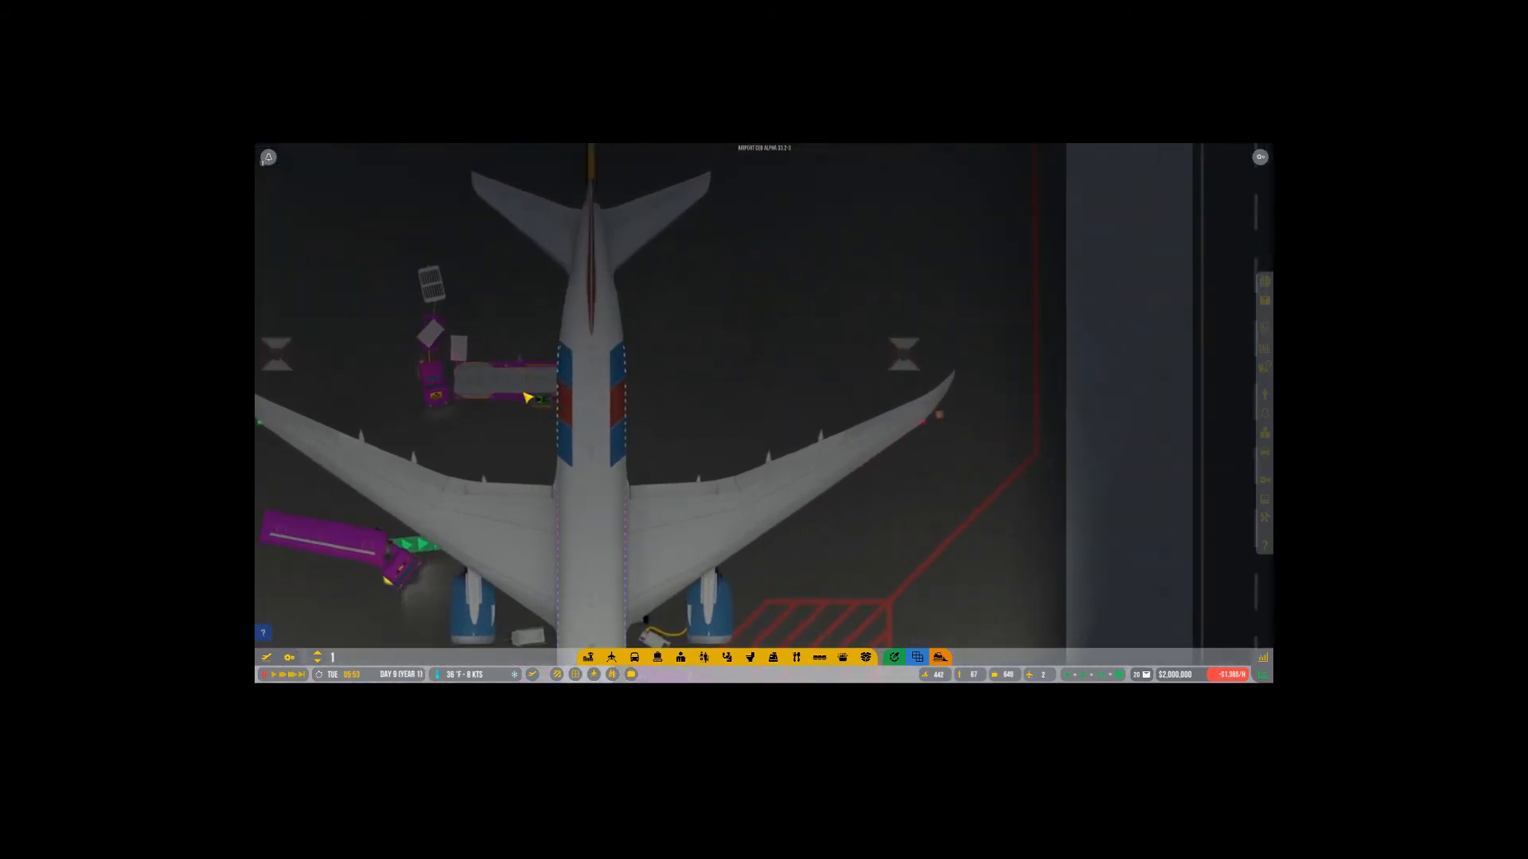
Center the view on the widebody airliner parked at the large stand
{"action": "left_click", "coordinate": [526, 396]}
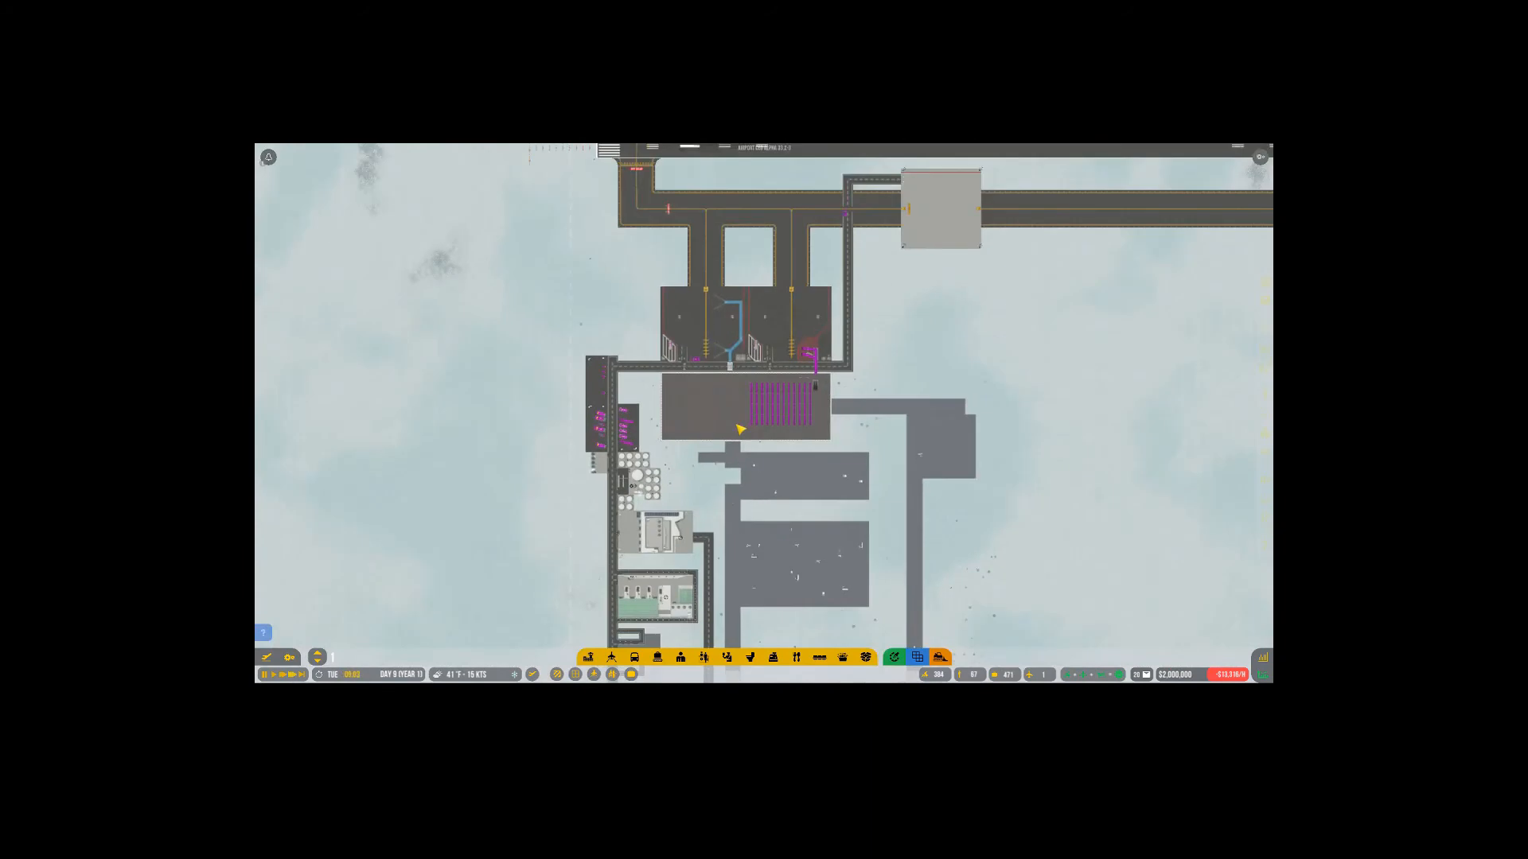
Zoom the camera in on the terminal's baggage claim hall with its looping belts
{"action": "scroll", "scroll_direction": "down", "scroll_amount": 3}
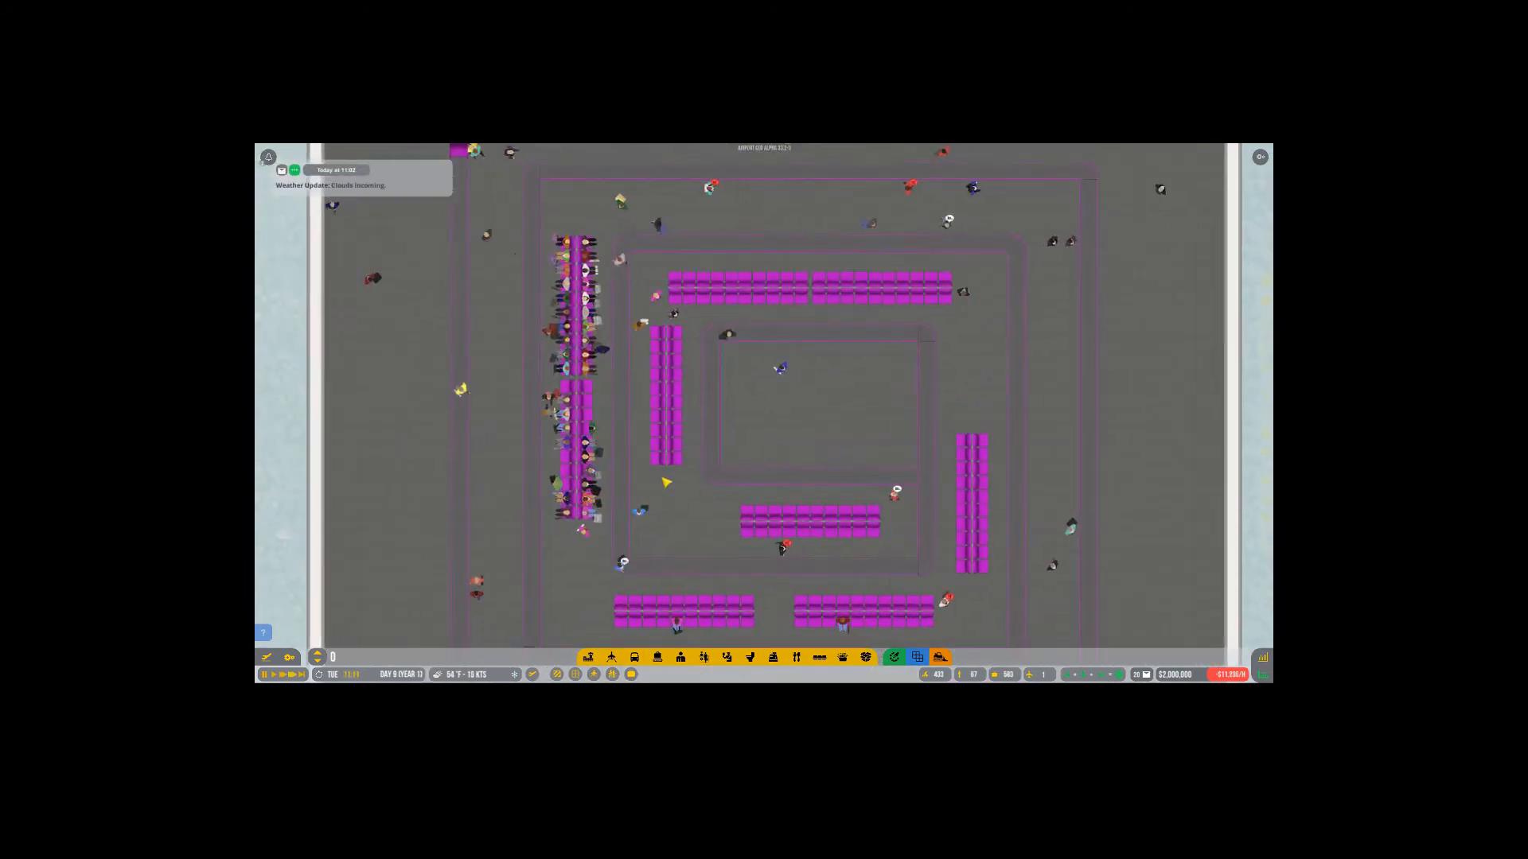
Zoom out until the whole baggage claim loop and surrounding seating are visible
{"action": "scroll", "scroll_direction": "down", "scroll_amount": 3}
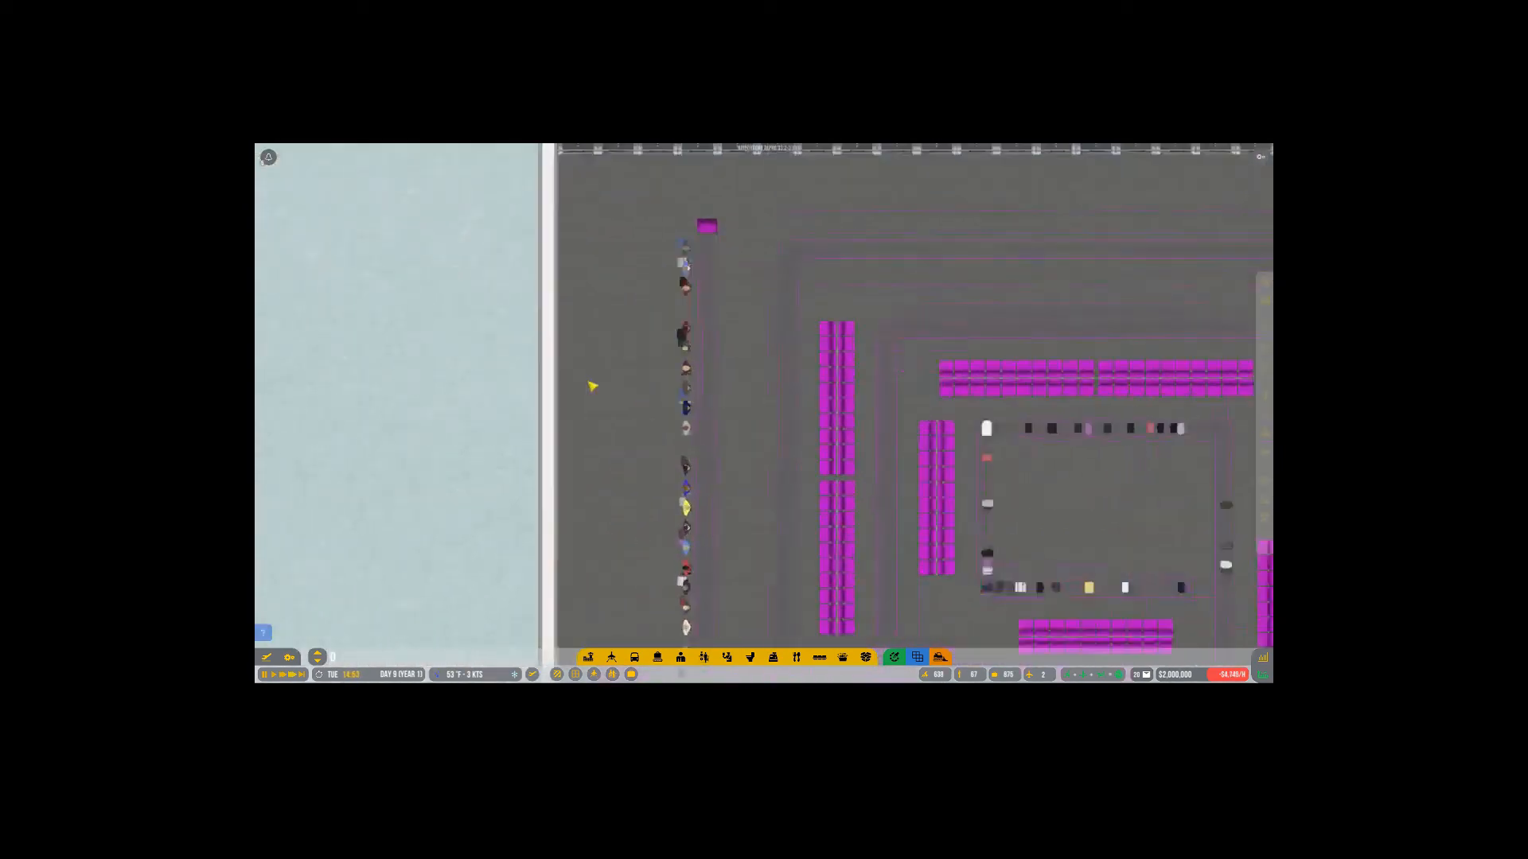
{"action": "scroll", "scroll_direction": "down", "scroll_amount": 3}
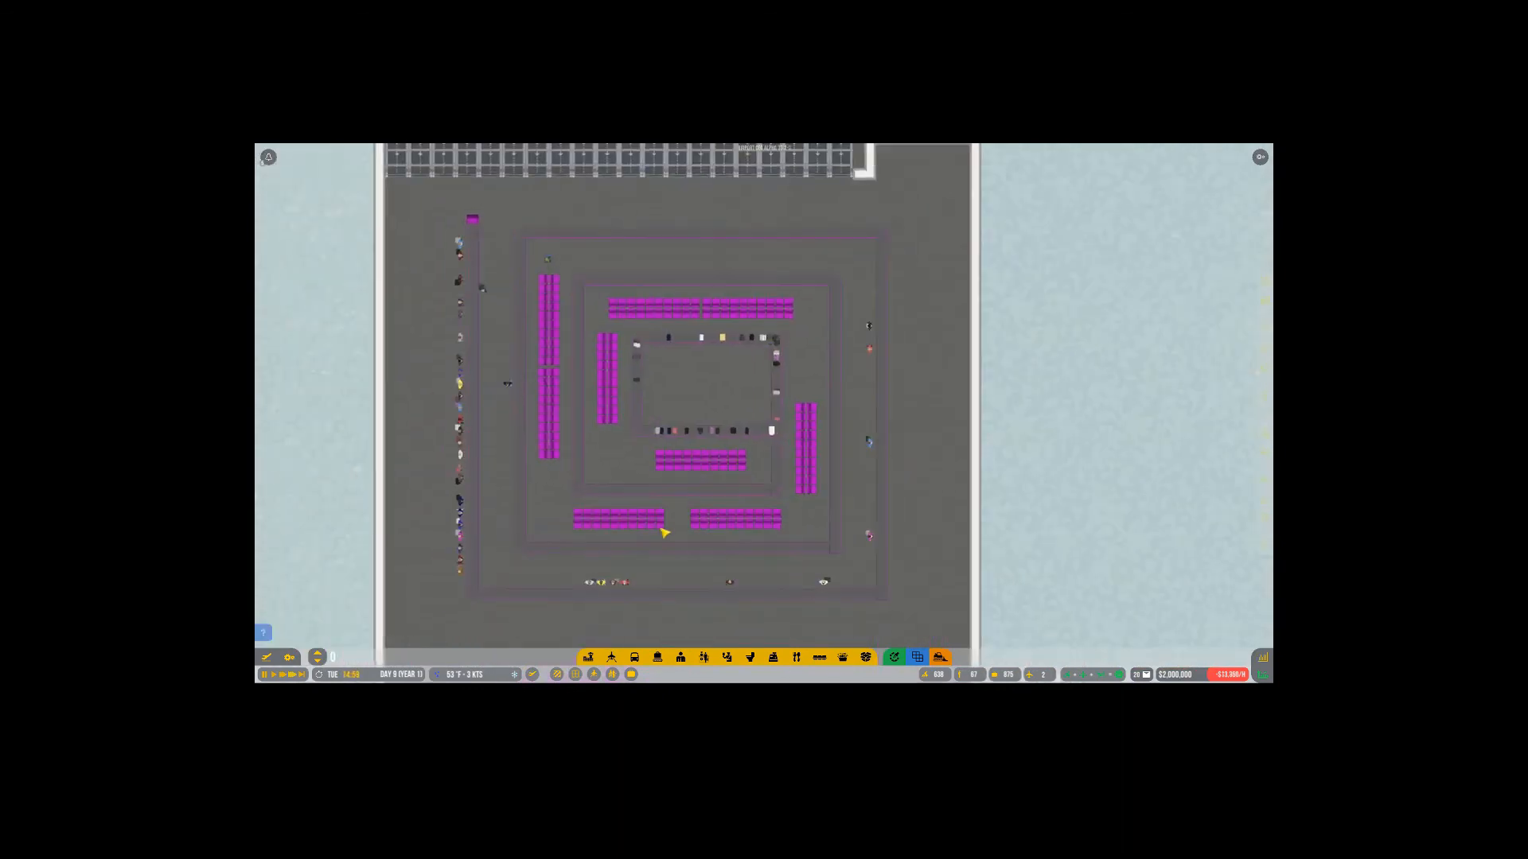